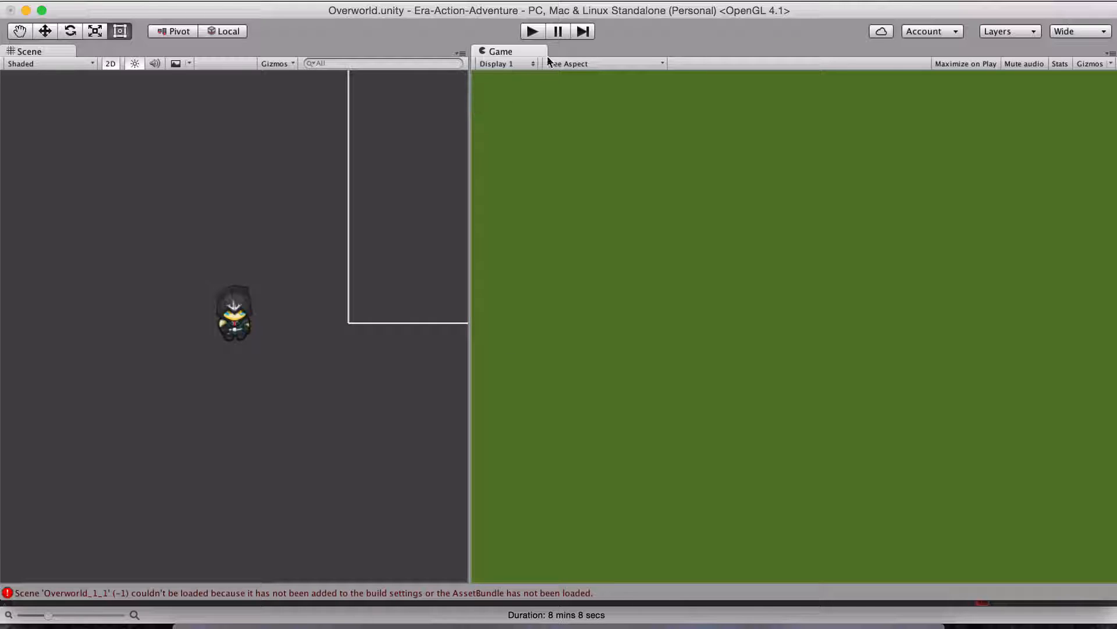
pyautogui.moveTo(547, 269)
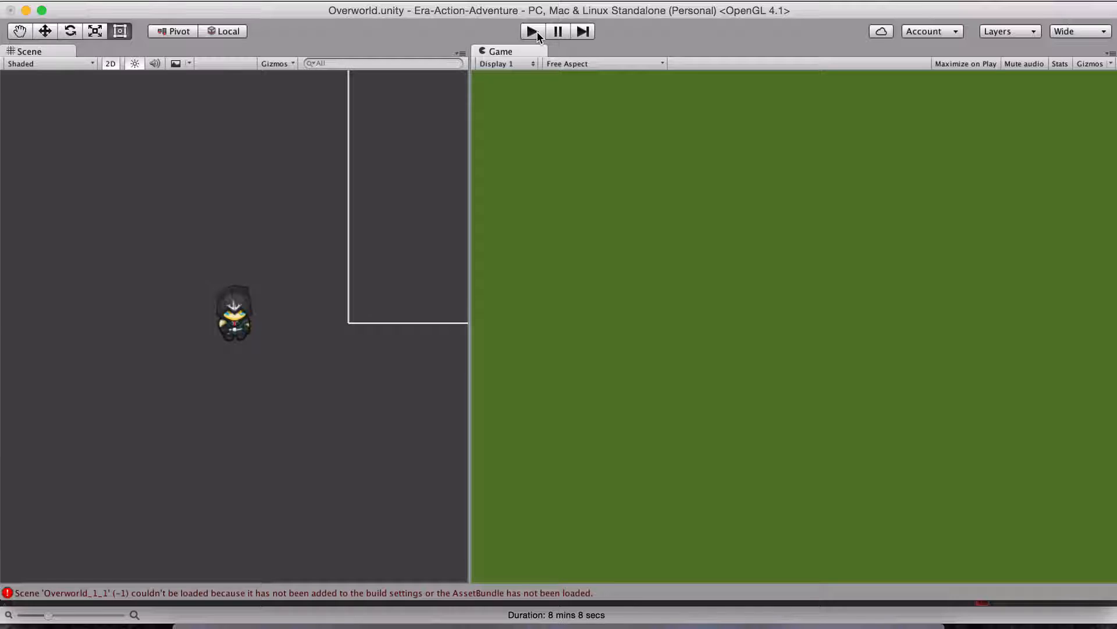
pyautogui.moveTo(605, 351)
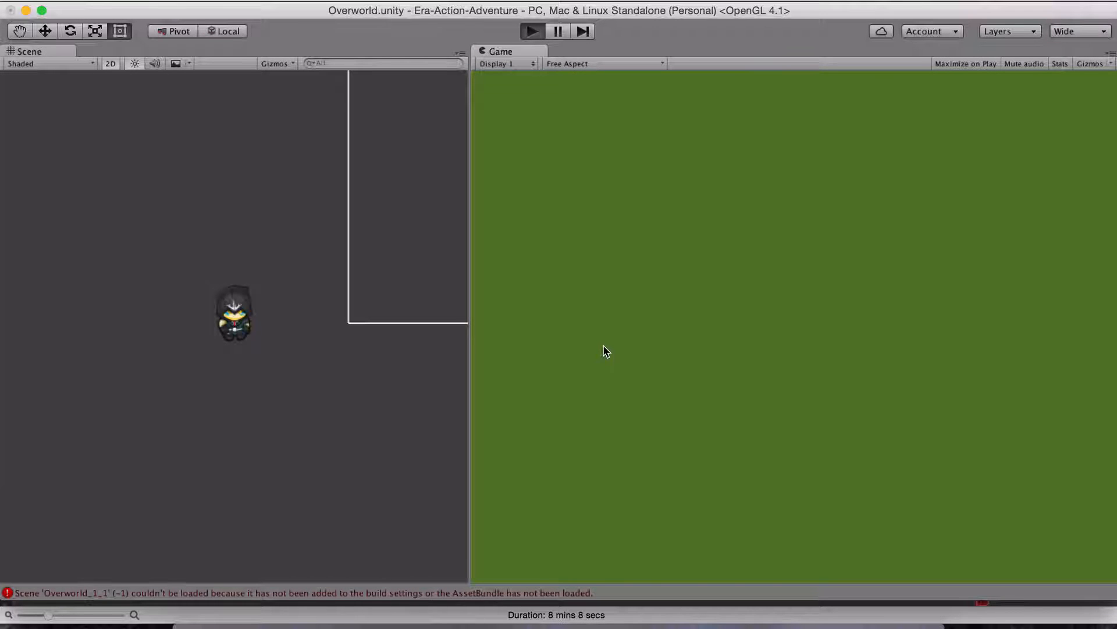
# Start the game in play mode and begin a new game from the title screen.
pyautogui.click(532, 30)
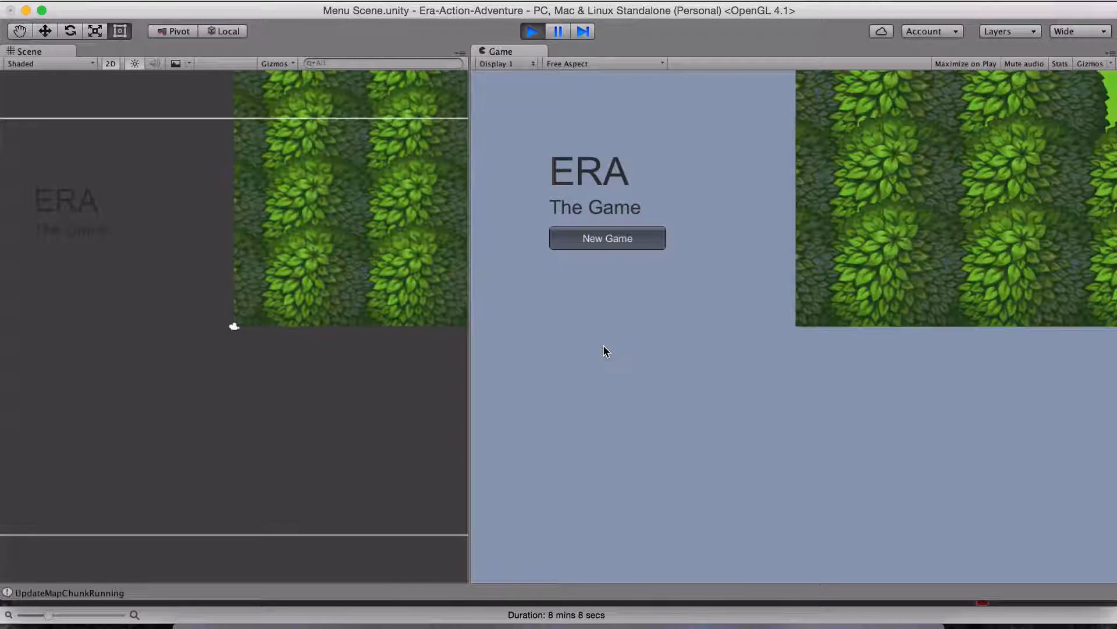
pyautogui.click(606, 238)
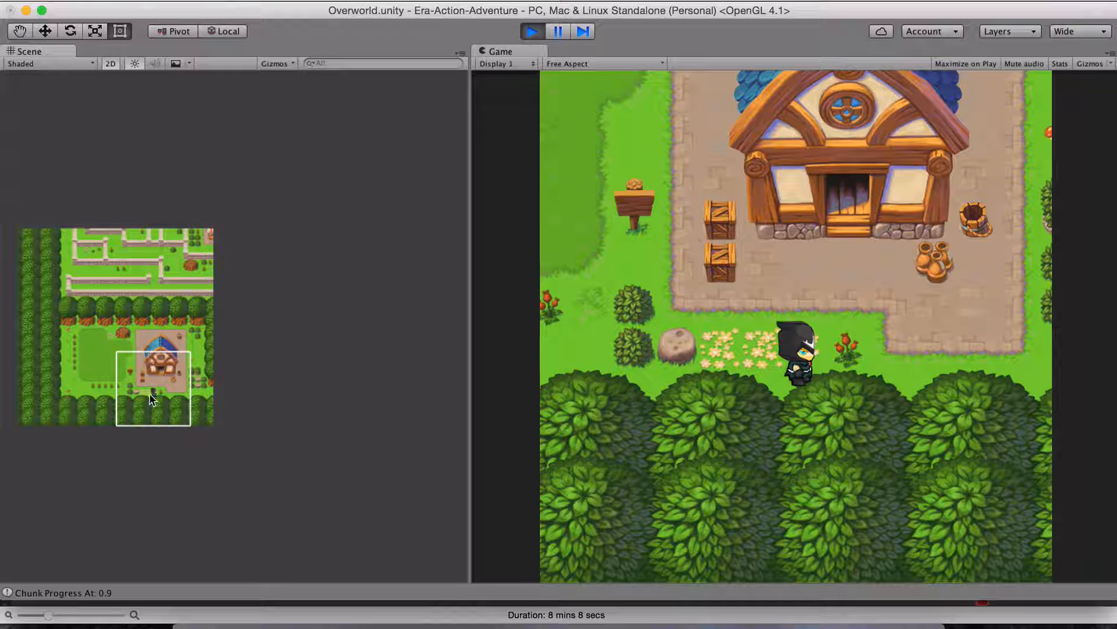
pyautogui.moveTo(313, 401)
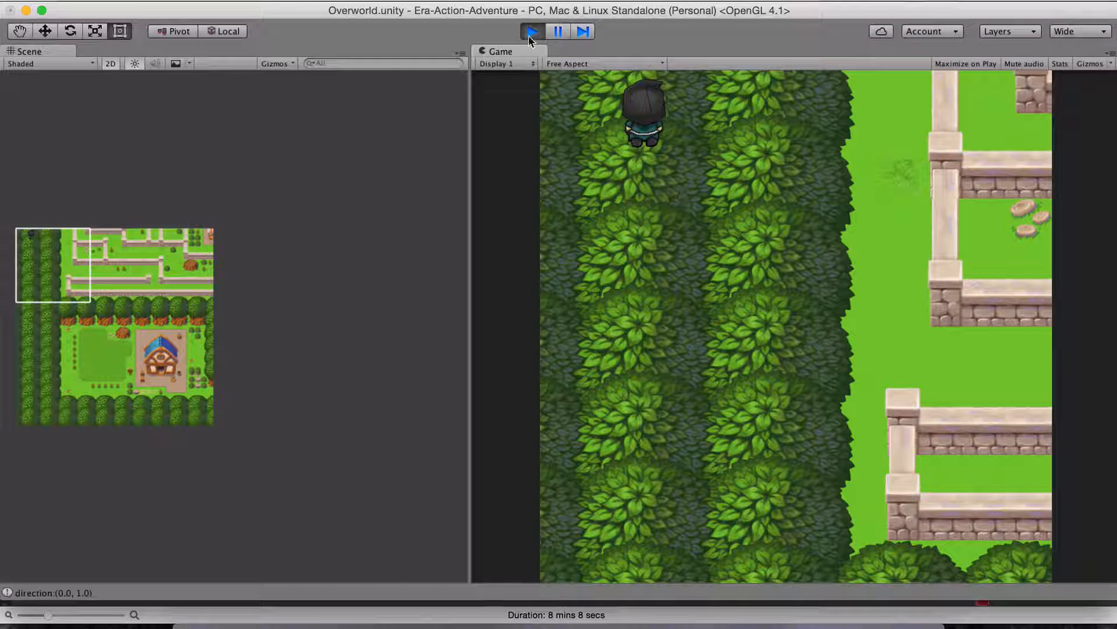
# Restart play mode, begin a new game and walk the character west off the map edge.
pyautogui.click(532, 30)
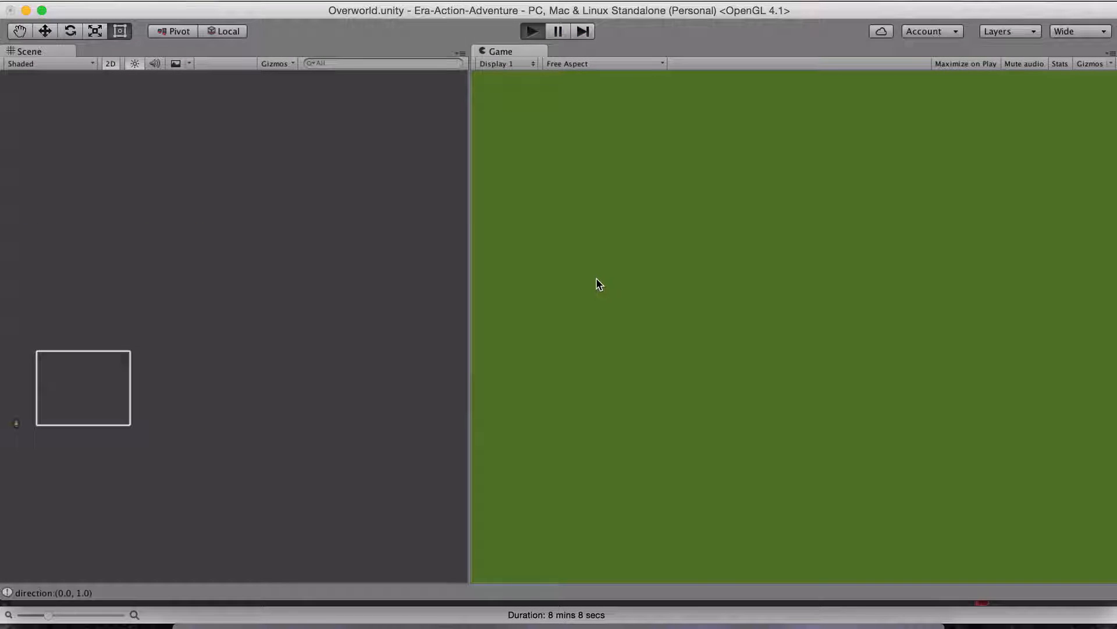
pyautogui.click(530, 30)
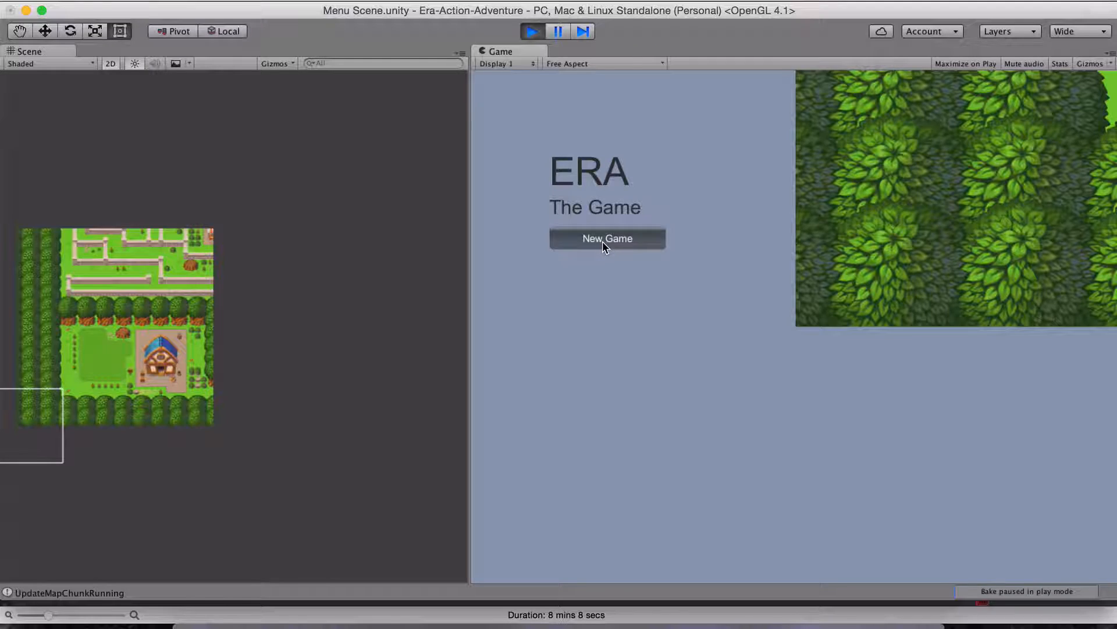
pyautogui.click(607, 237)
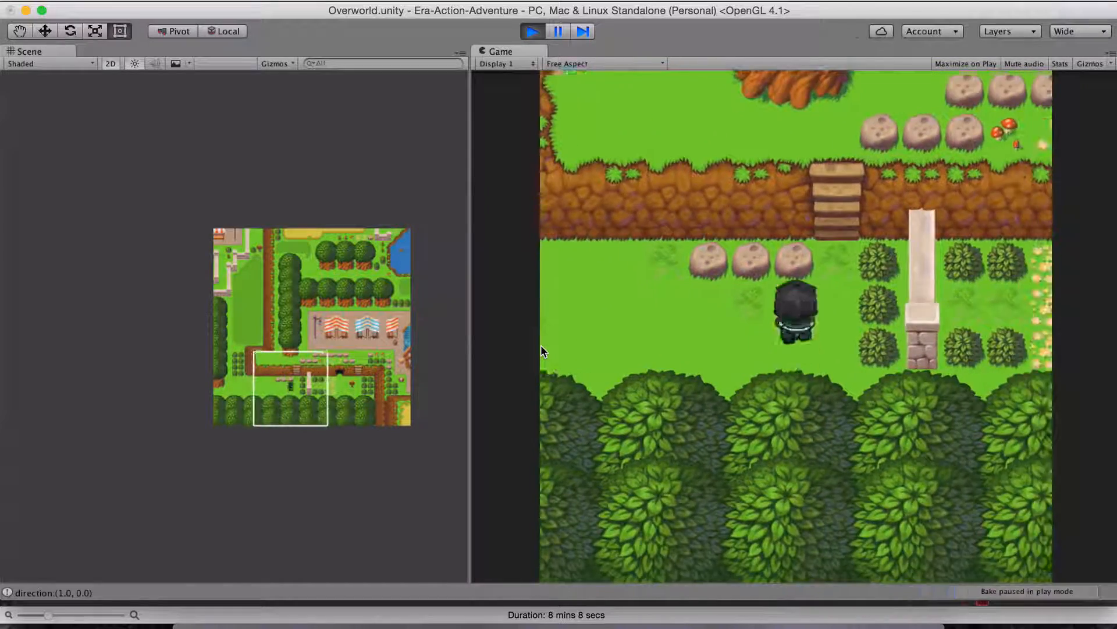
pyautogui.press('Left')
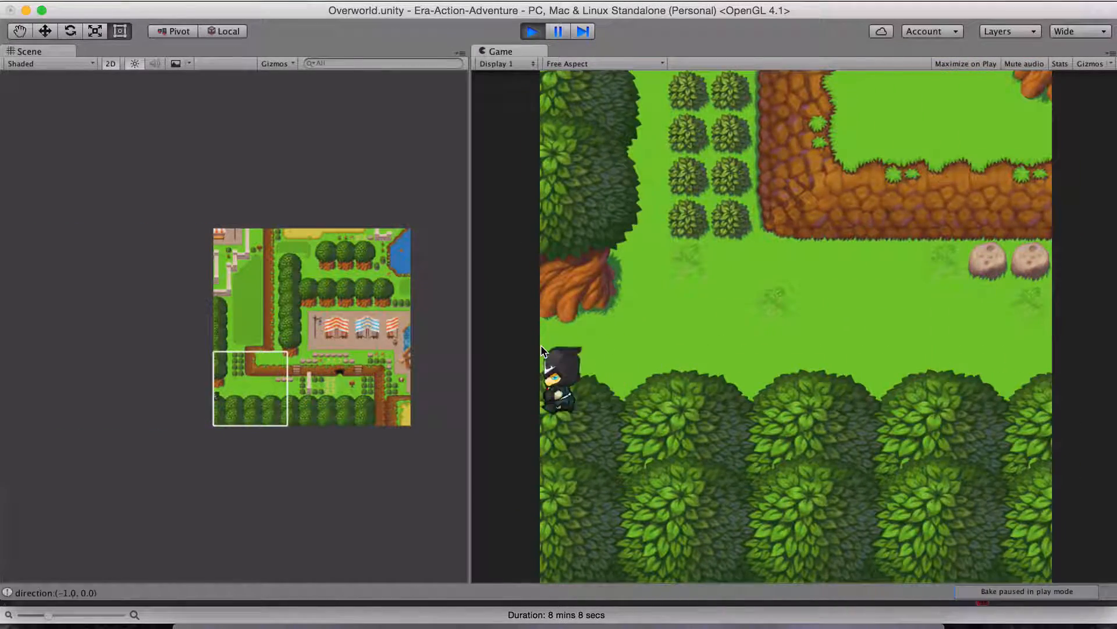
pyautogui.press('right')
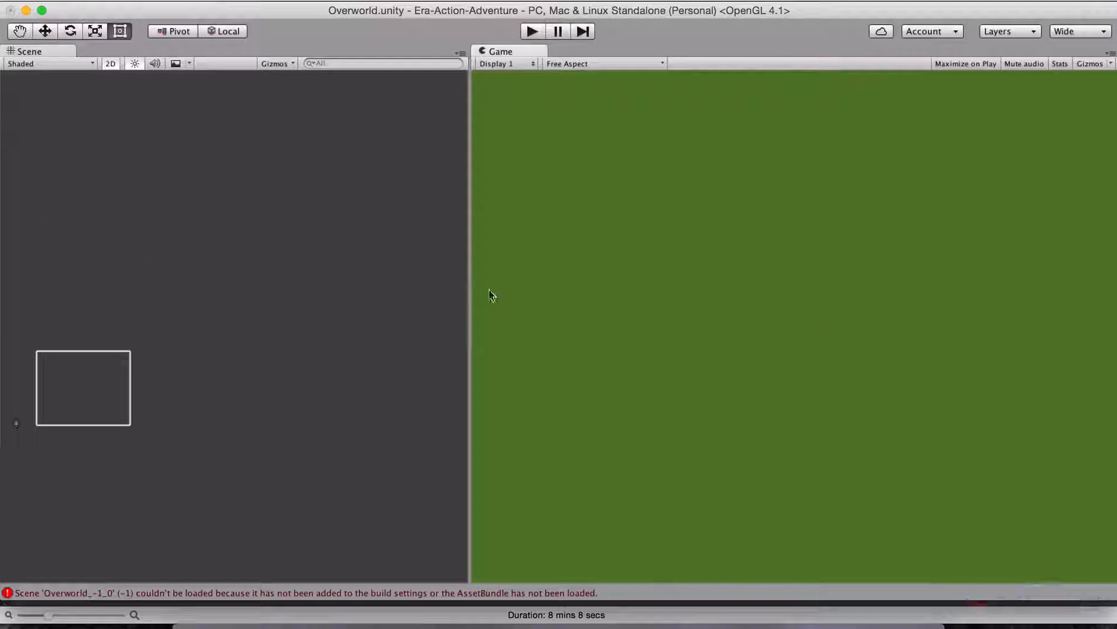
pyautogui.moveTo(102, 396)
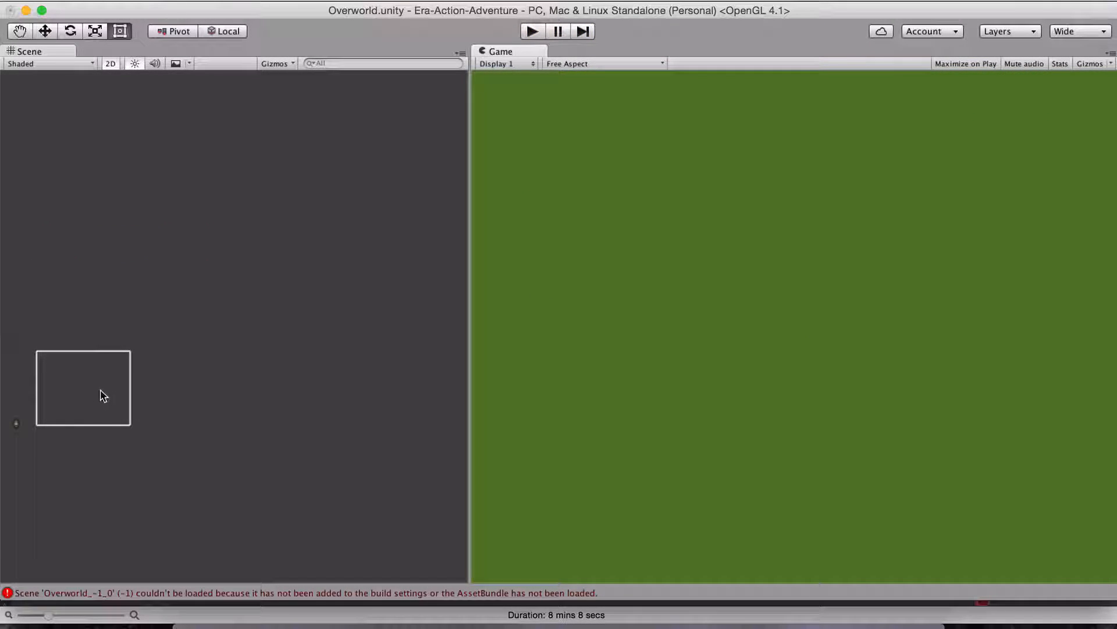
pyautogui.moveTo(57, 395)
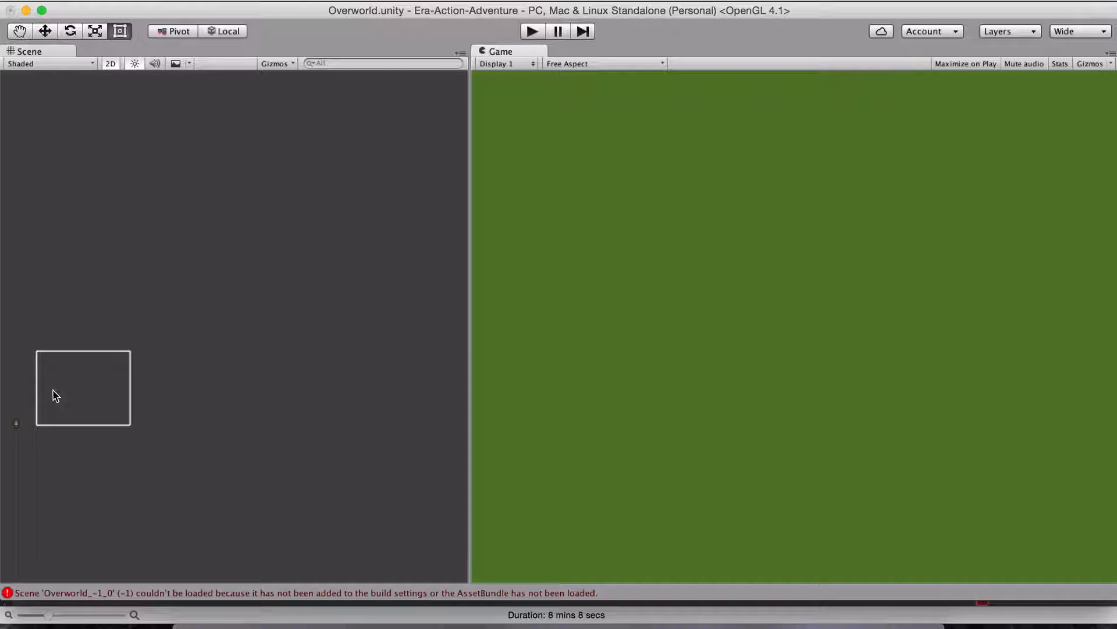
pyautogui.moveTo(135, 369)
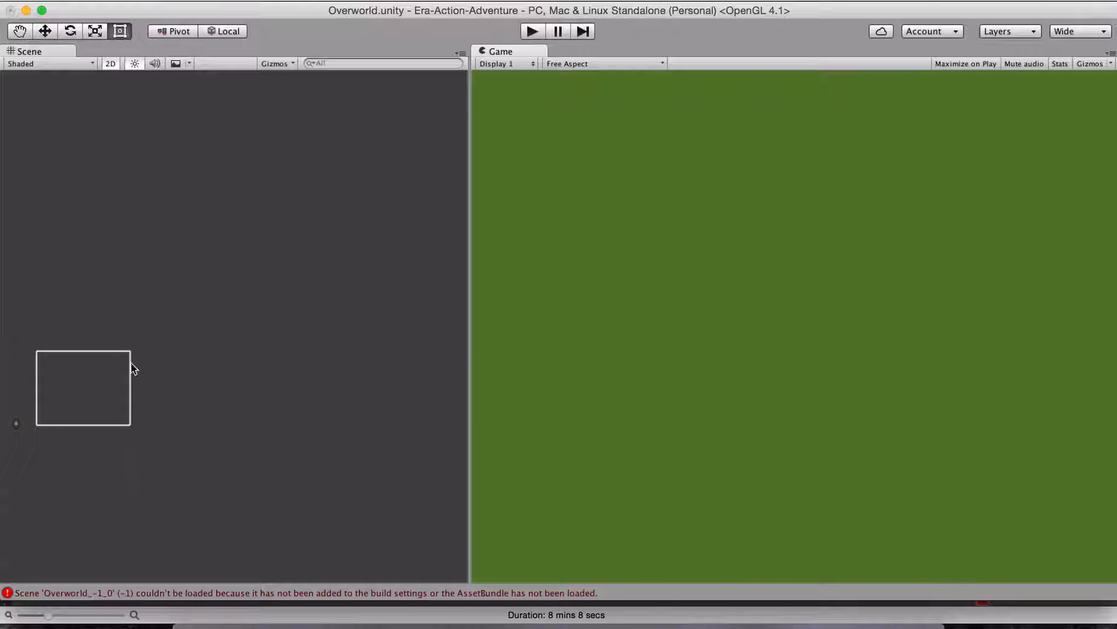
pyautogui.moveTo(146, 434)
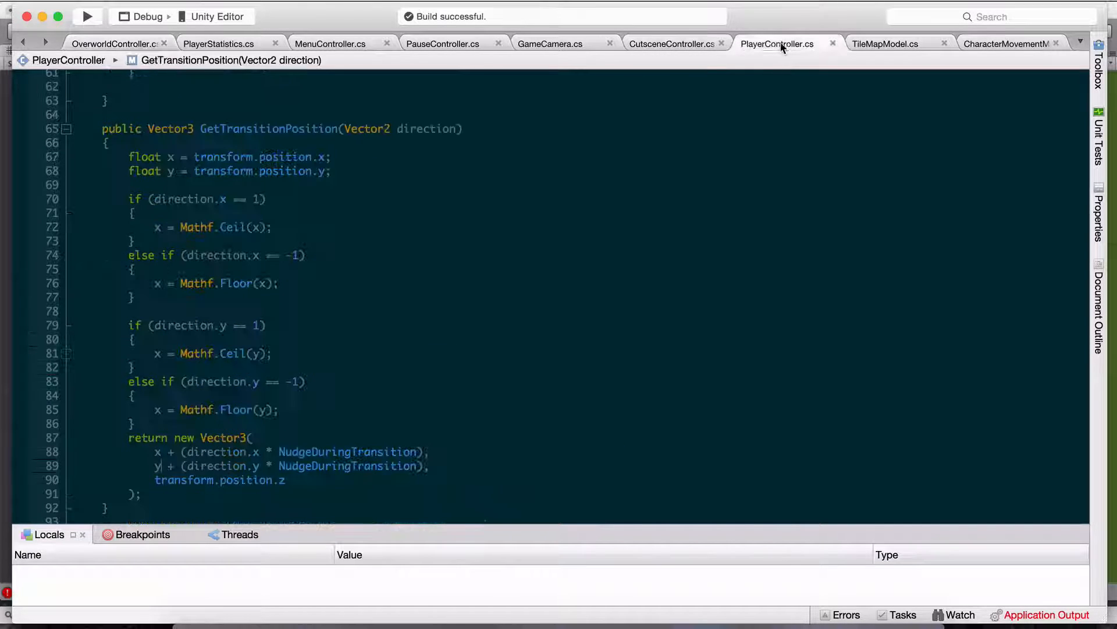
# Scroll through the GetTransitionPosition code in PlayerController.cs.
pyautogui.click(299, 304)
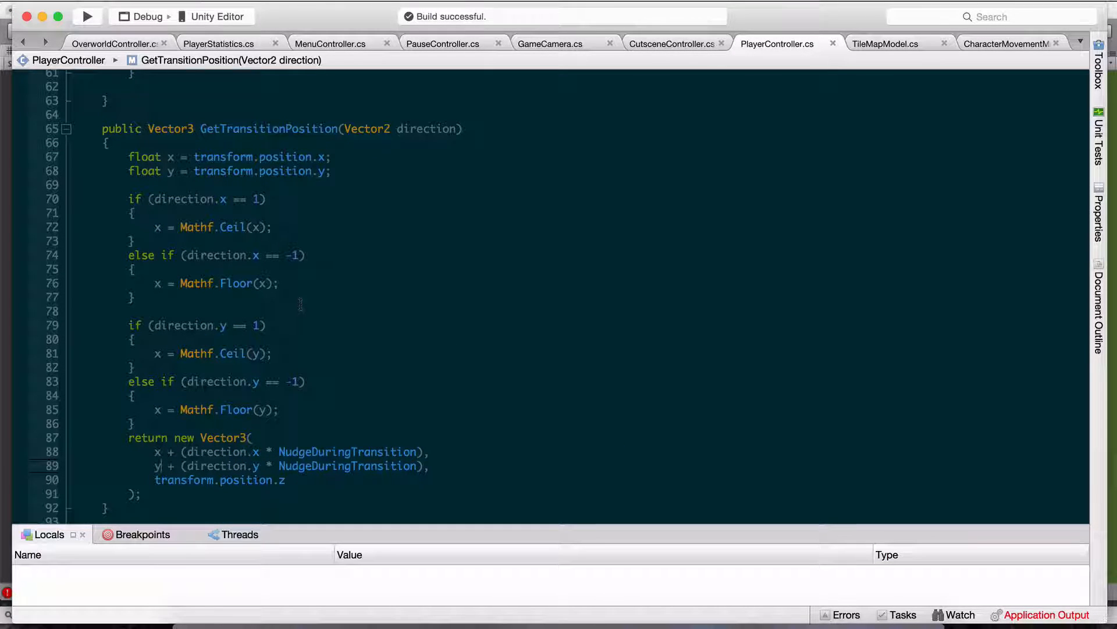
pyautogui.scroll(3)
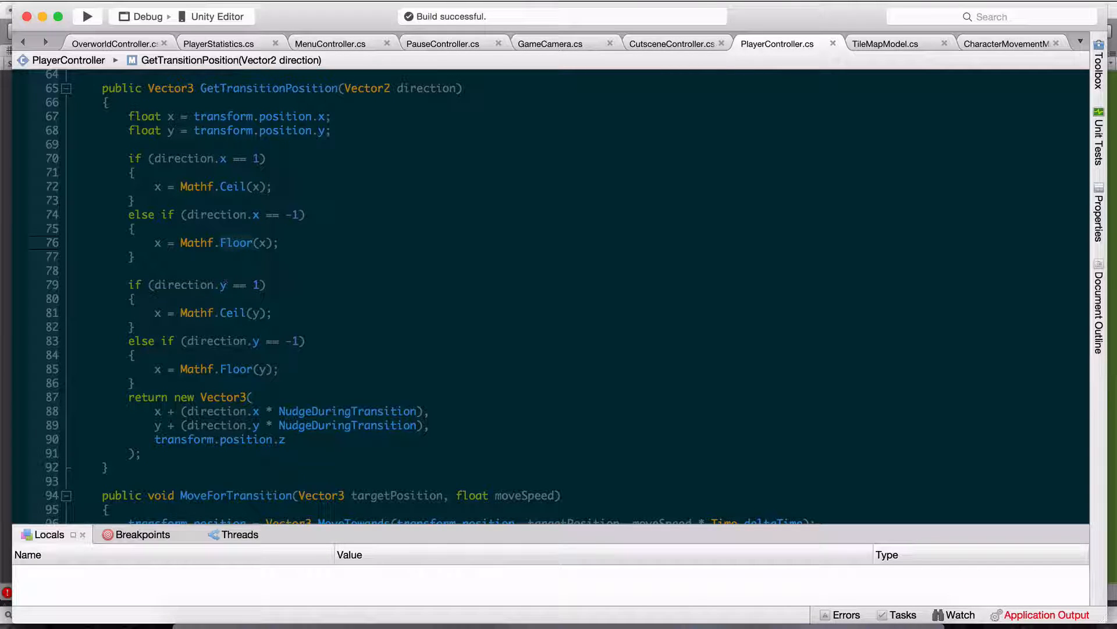
pyautogui.scroll(-3)
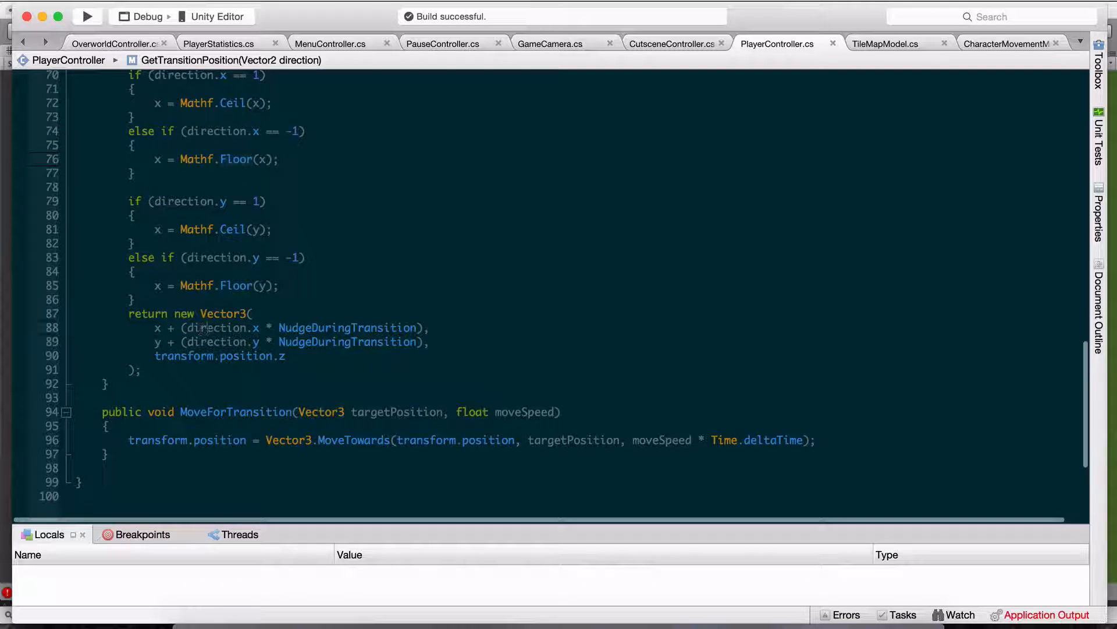
pyautogui.moveTo(255, 327)
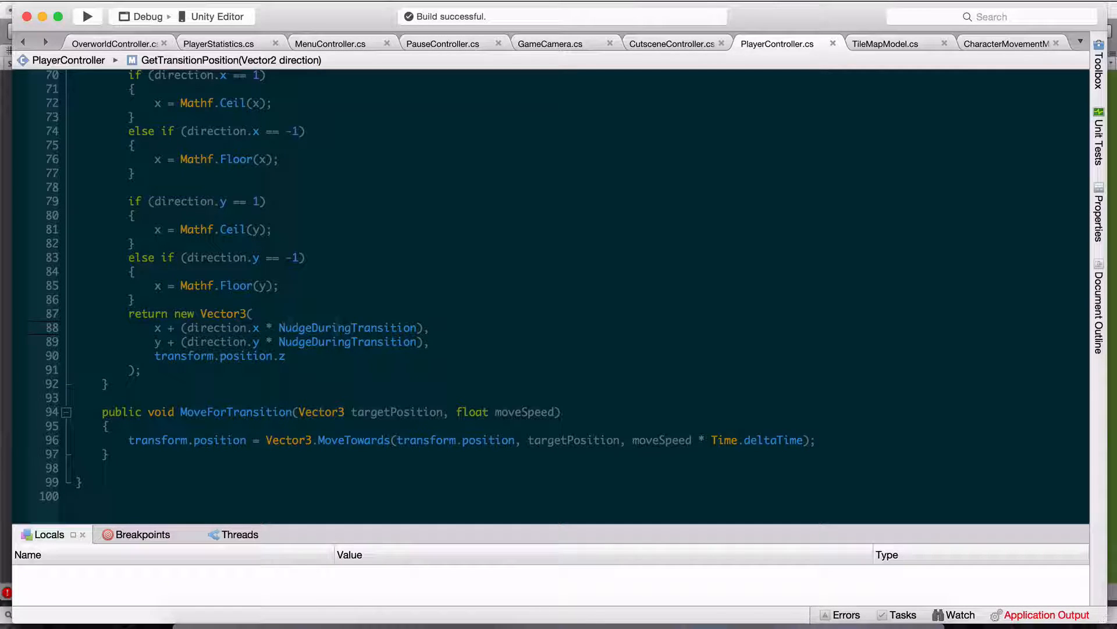
pyautogui.moveTo(348, 341)
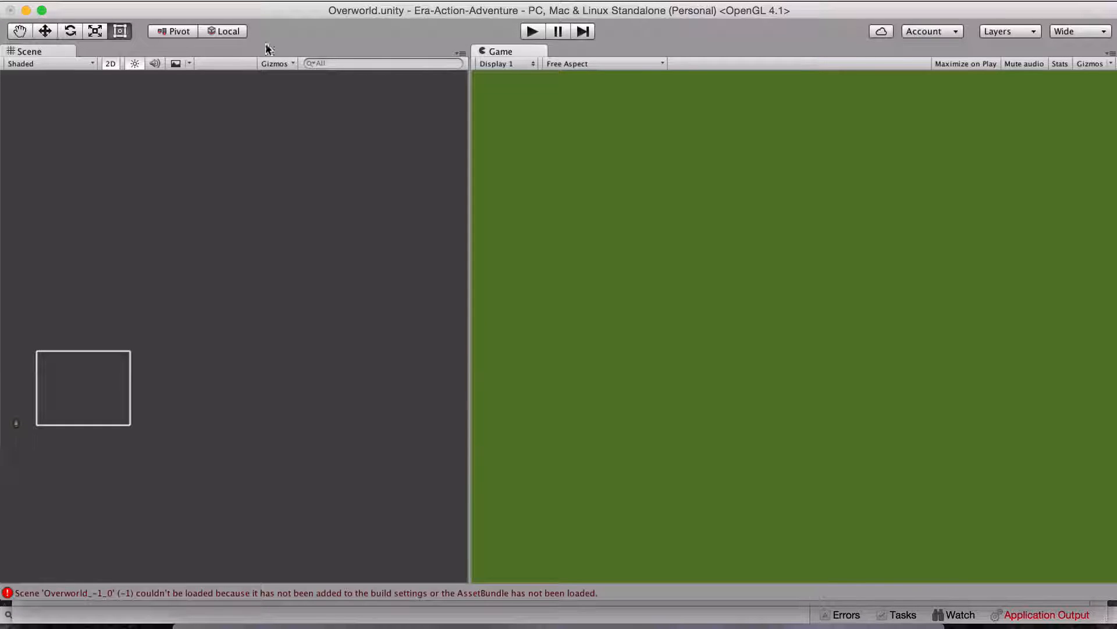
# Switch the Unity editor to the Default layout.
pyautogui.click(1081, 30)
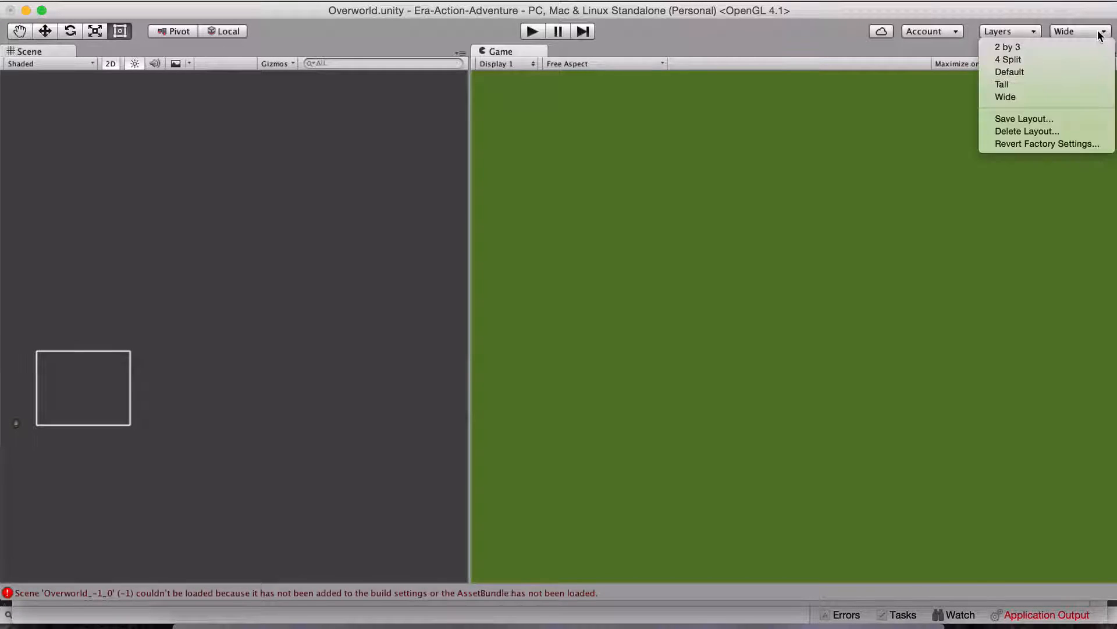
pyautogui.click(719, 183)
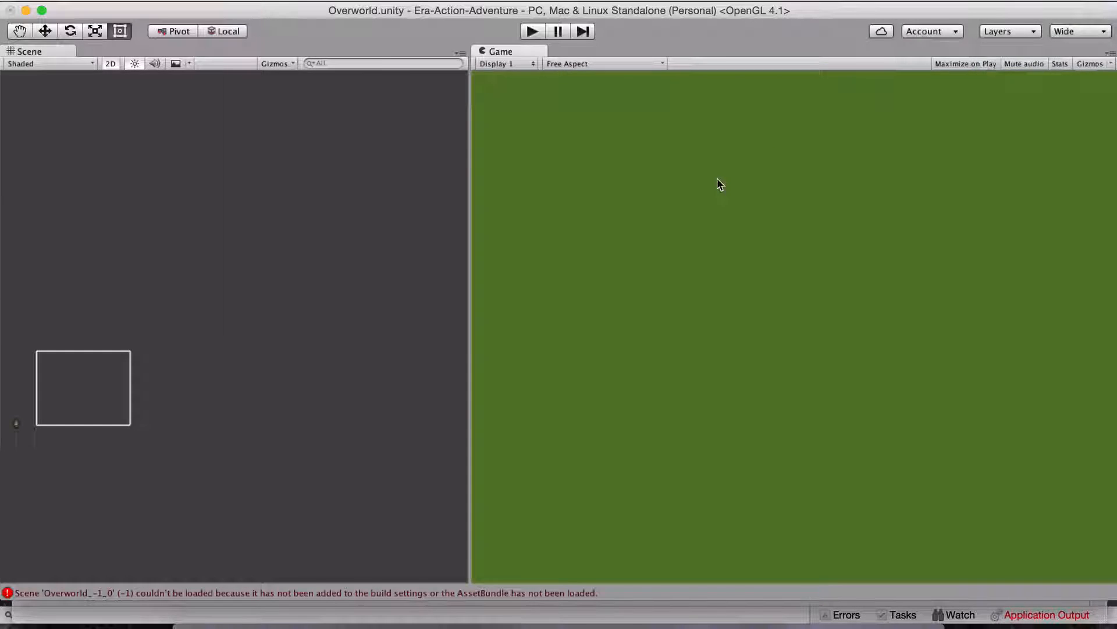
# Select the Rem character and set Nudge During Transition to 4.
pyautogui.click(531, 30)
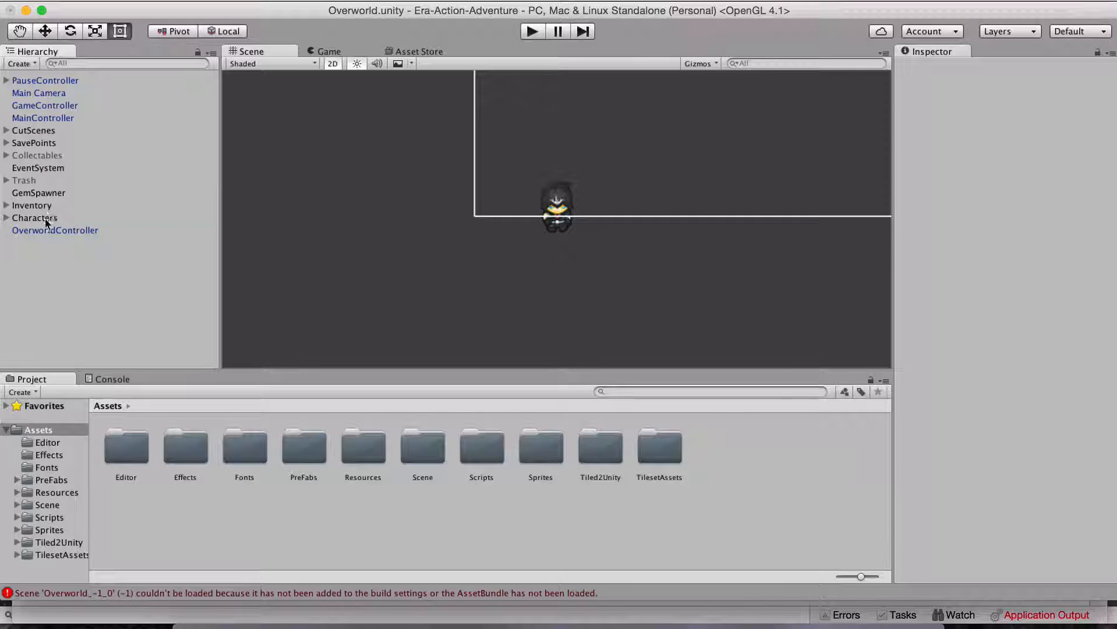
pyautogui.click(33, 217)
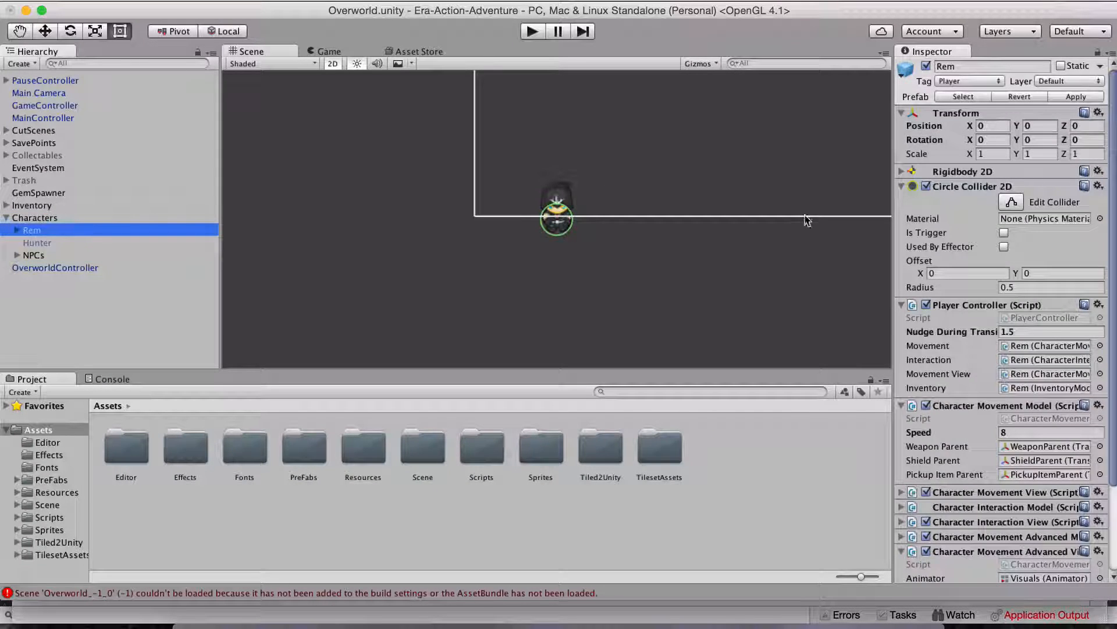
pyautogui.click(1051, 332)
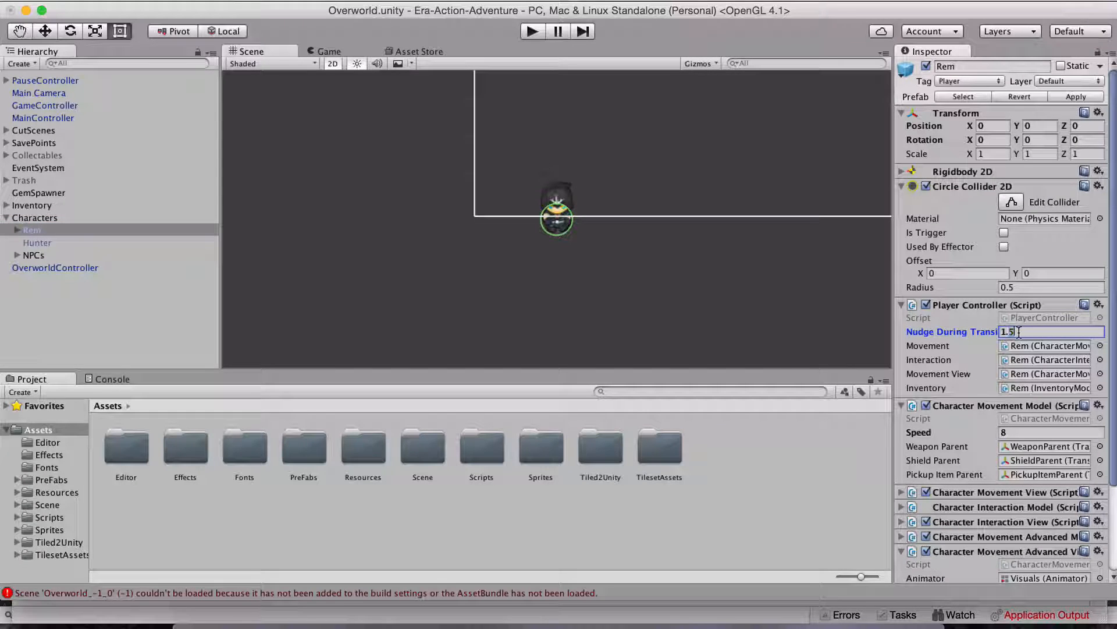
pyautogui.write('4')
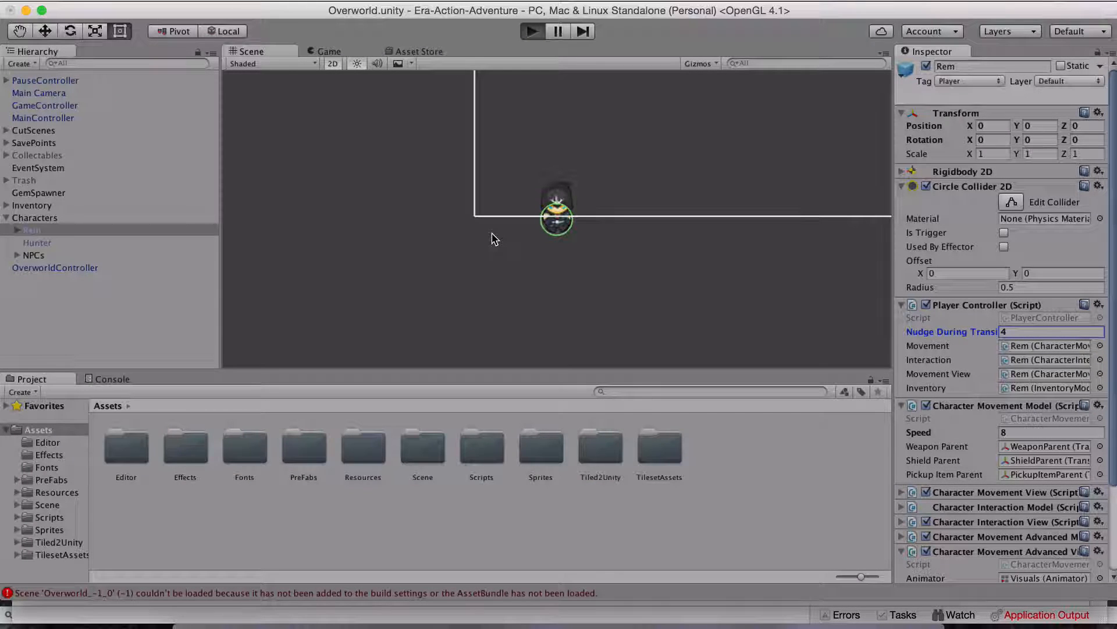
# Play-test a new game with the nudge value, walk to the chunk edge, then stop play mode.
pyautogui.click(530, 31)
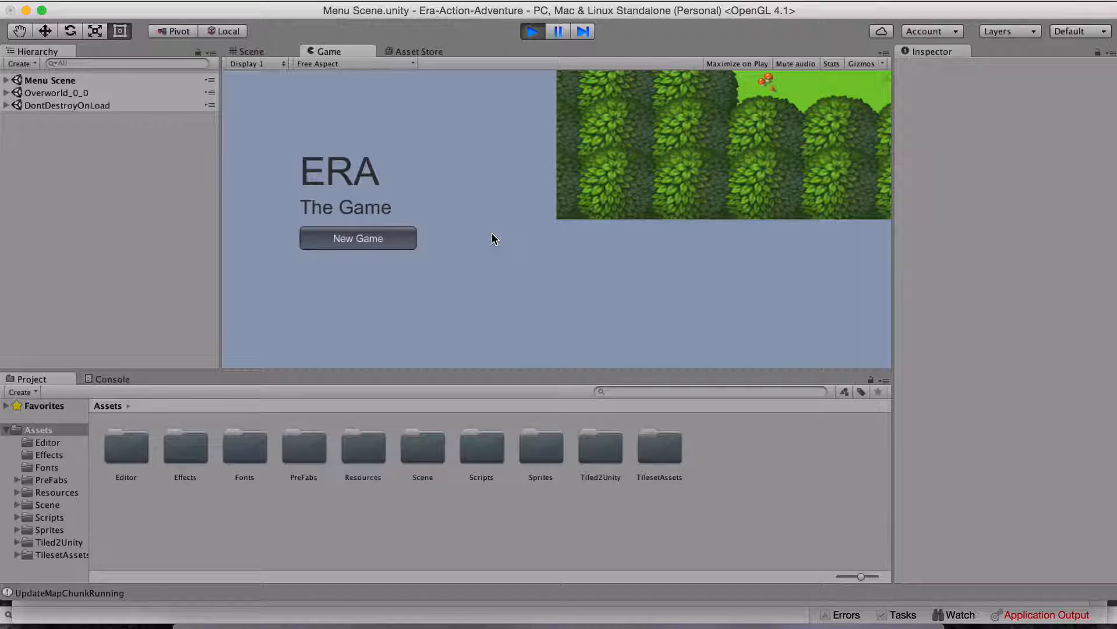
pyautogui.moveTo(567, 249)
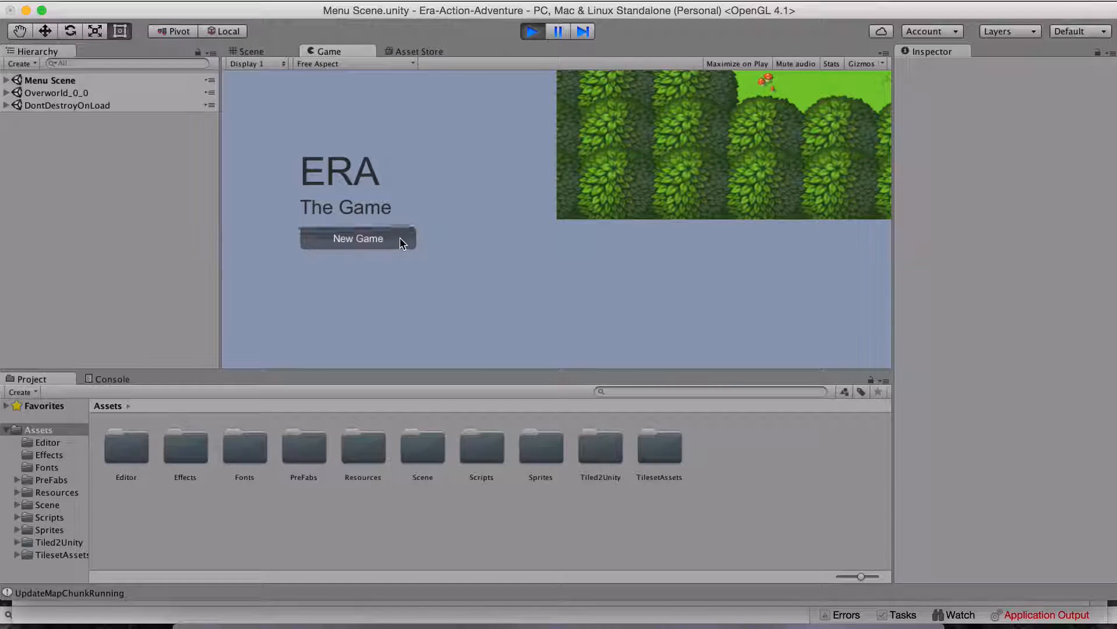
pyautogui.click(357, 238)
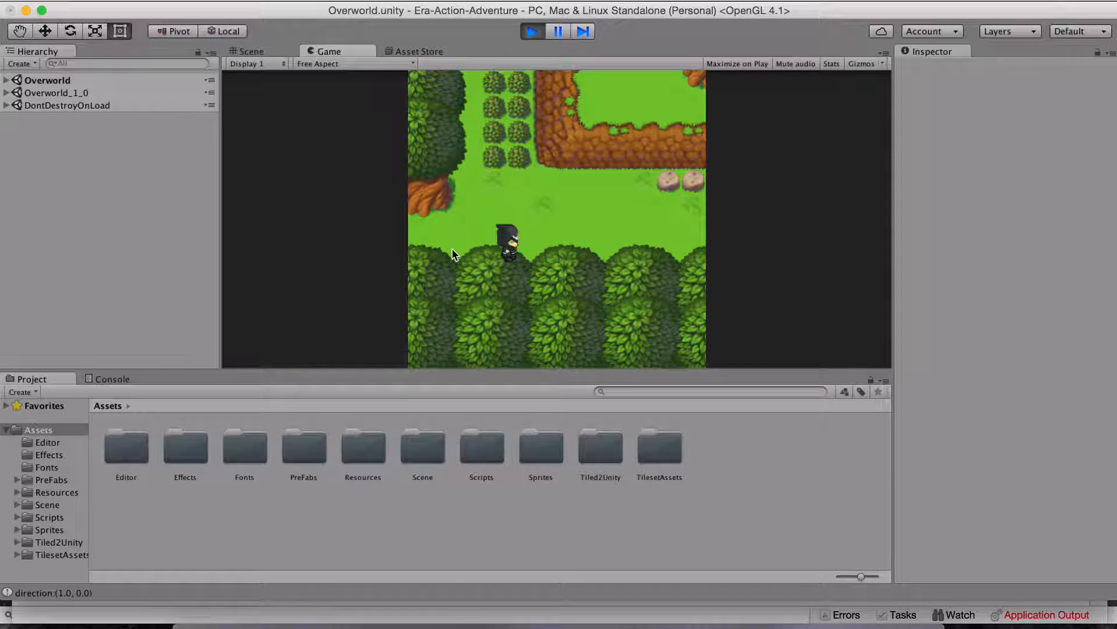
pyautogui.moveTo(349, 229)
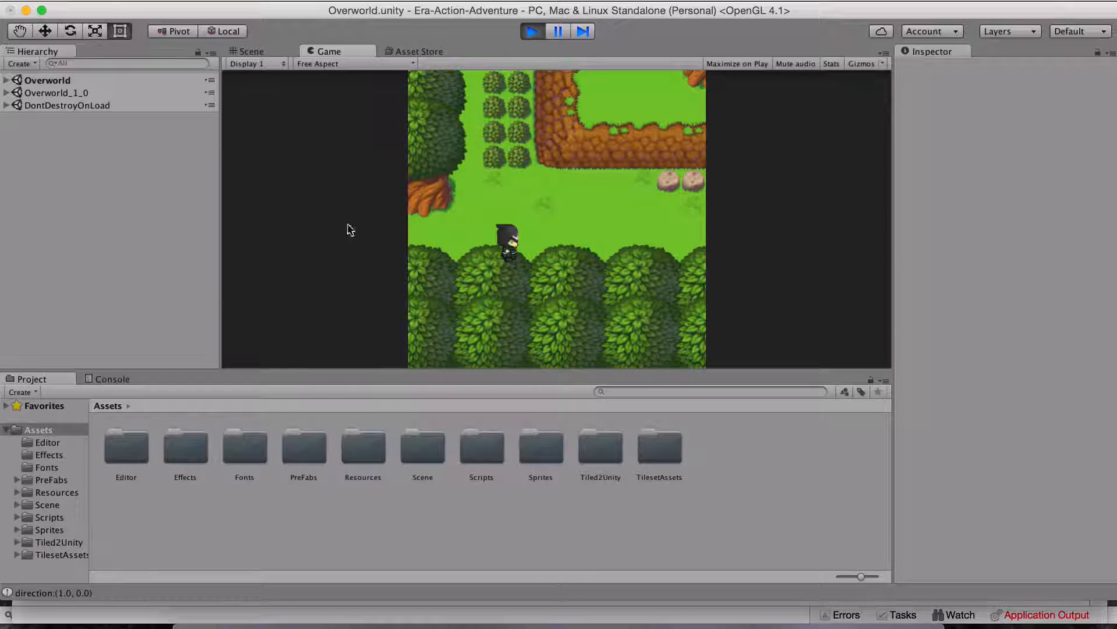
pyautogui.moveTo(416, 241)
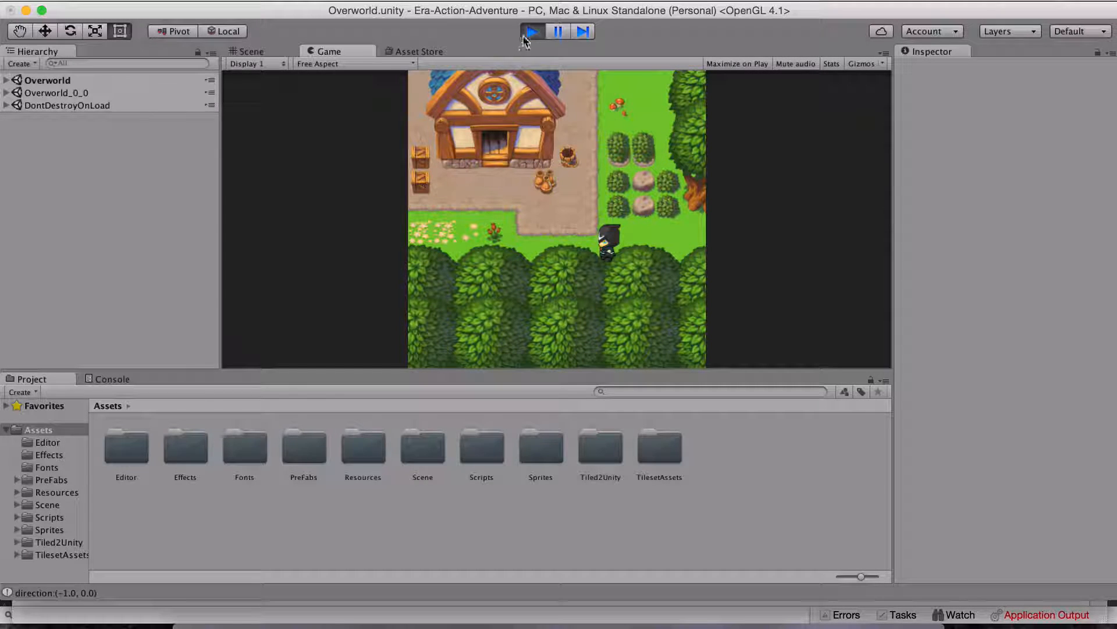
pyautogui.click(249, 50)
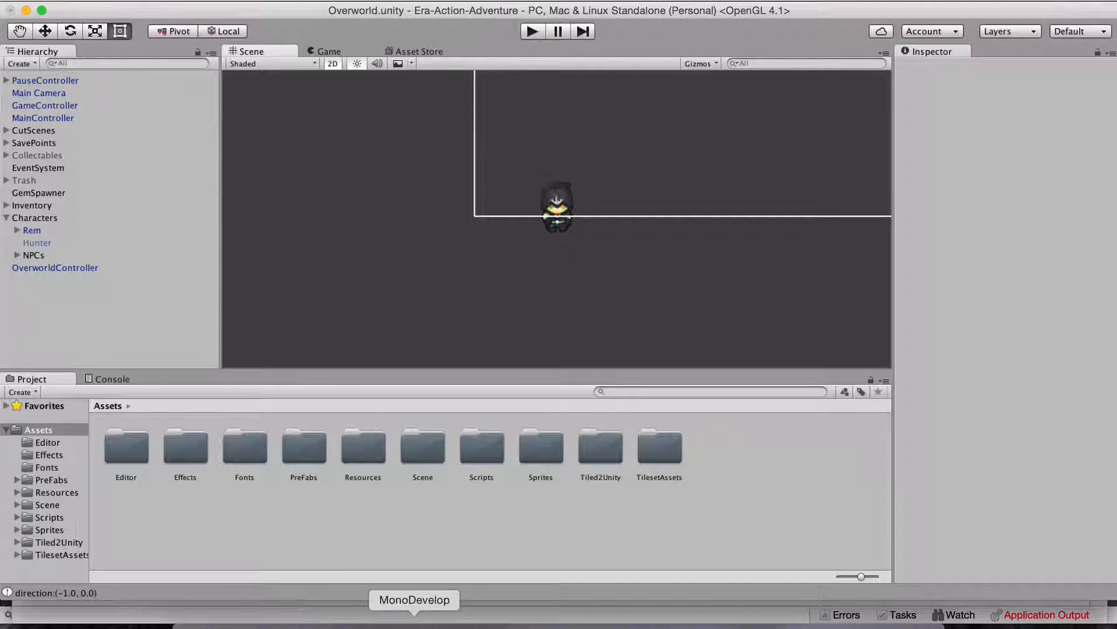
# Review CheckEdgeOfChunk in PlayerController.cs, then bring up the GameCamera script.
pyautogui.click(414, 599)
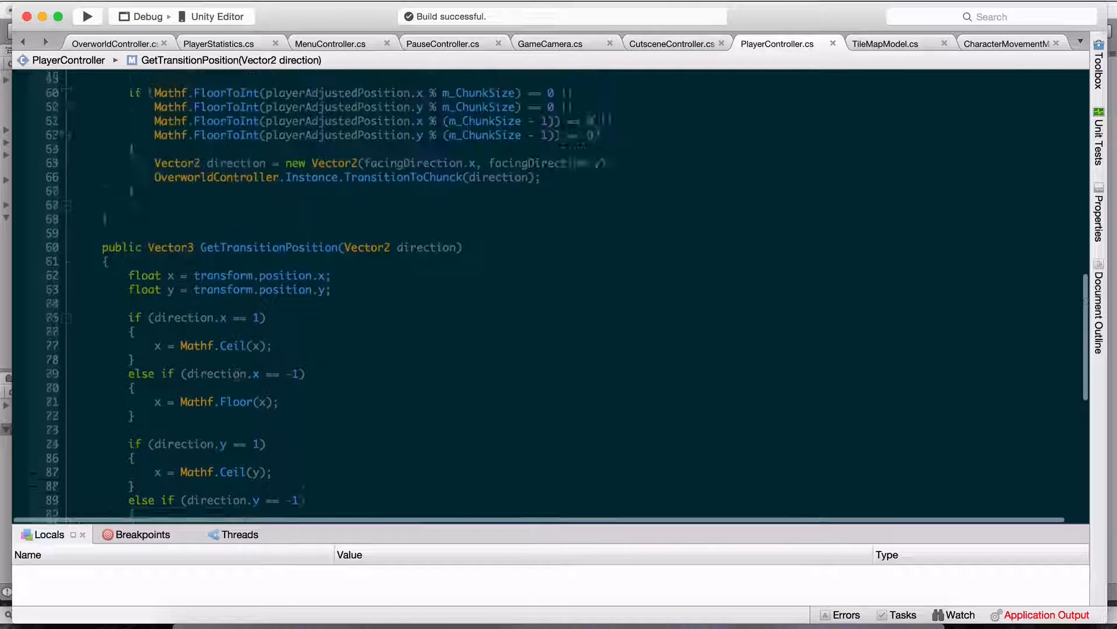
pyautogui.scroll(3)
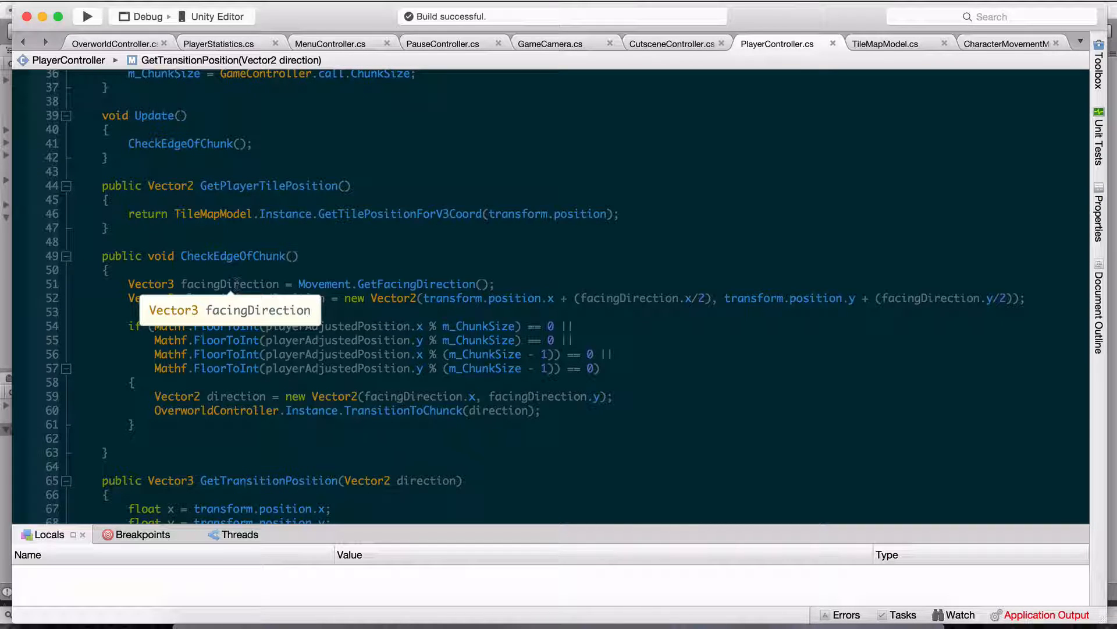
pyautogui.moveTo(239, 284)
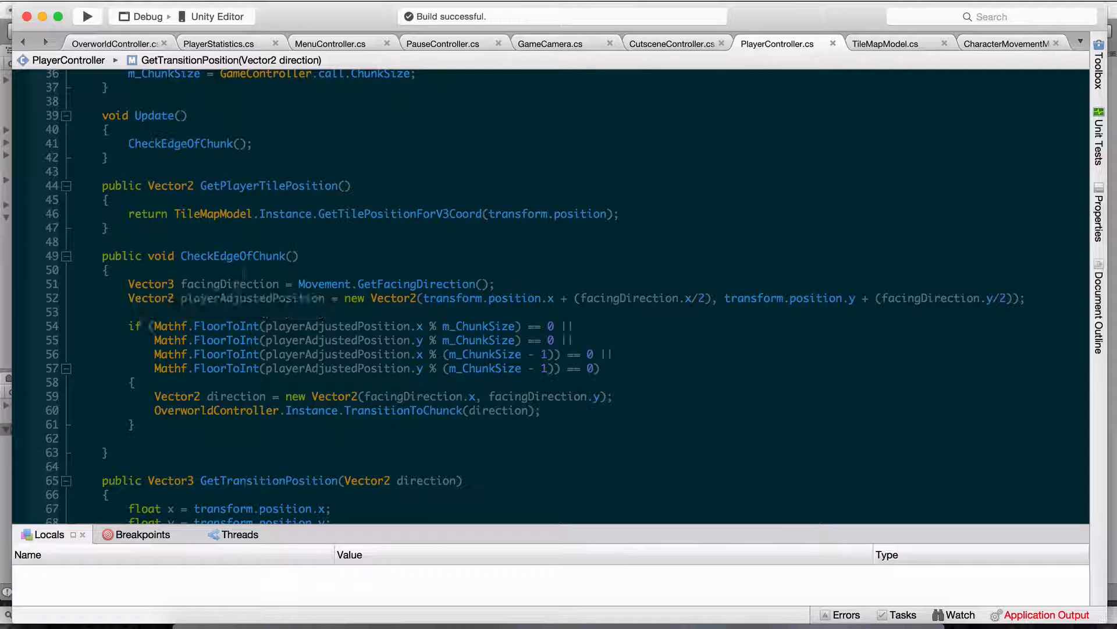
pyautogui.click(550, 43)
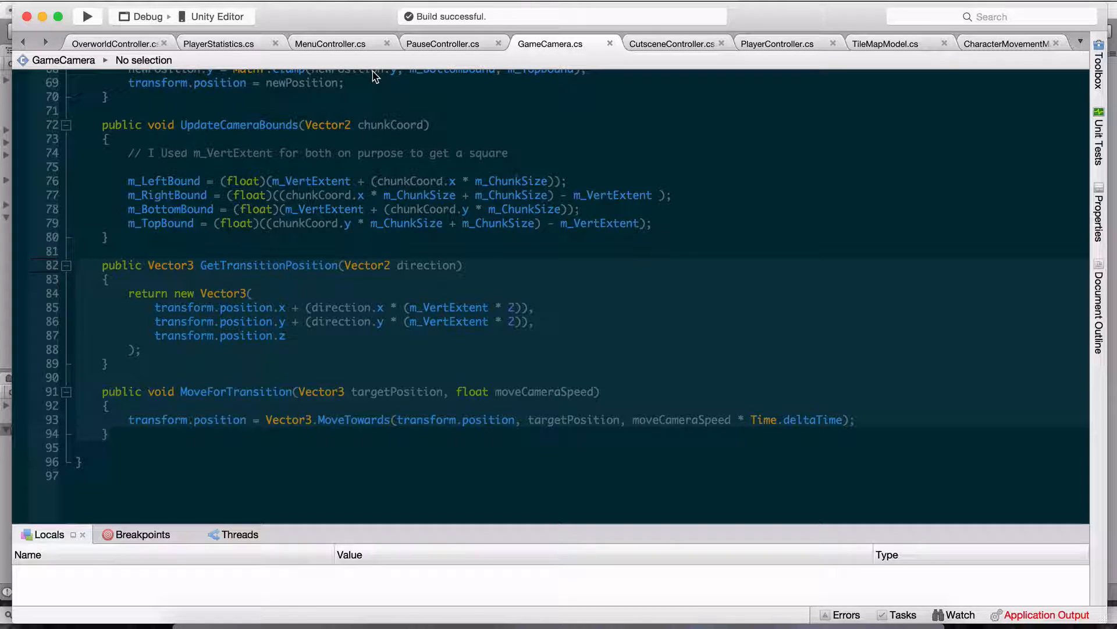
# Read through OverworldController's chunk transition state methods down to UpdateMapChunkRunning.
pyautogui.click(114, 43)
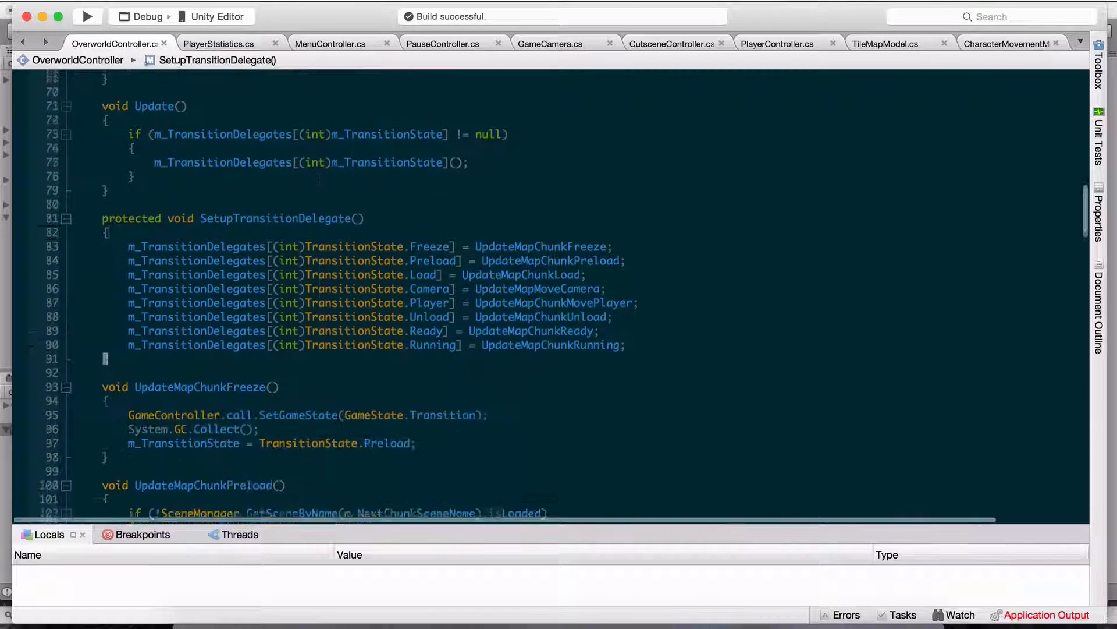
pyautogui.scroll(-3)
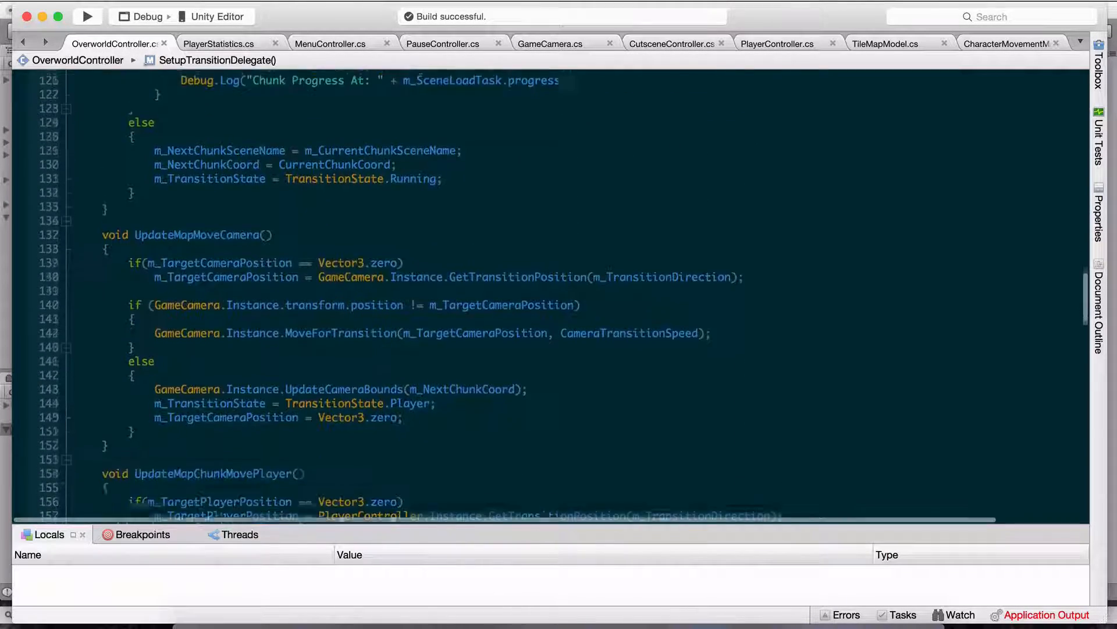
pyautogui.scroll(-3)
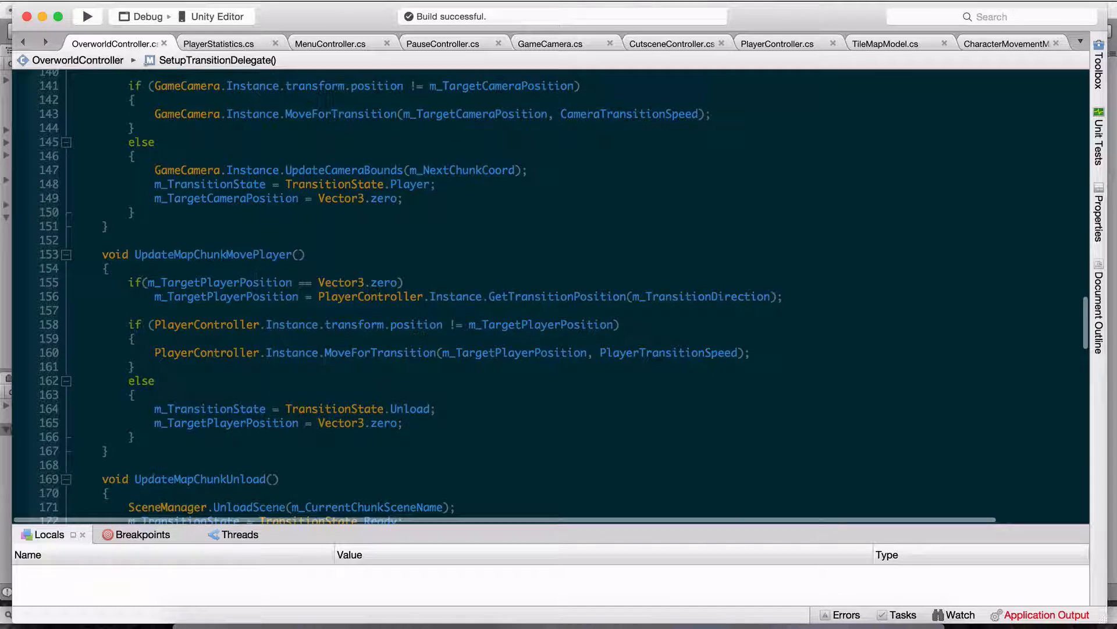
pyautogui.scroll(-3)
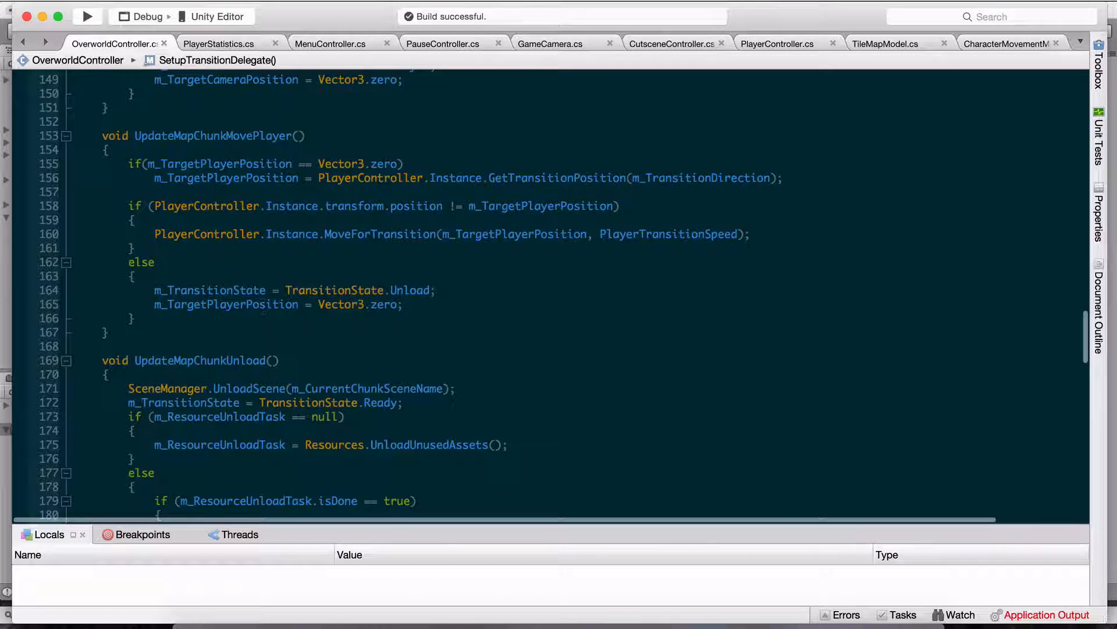
pyautogui.scroll(-3)
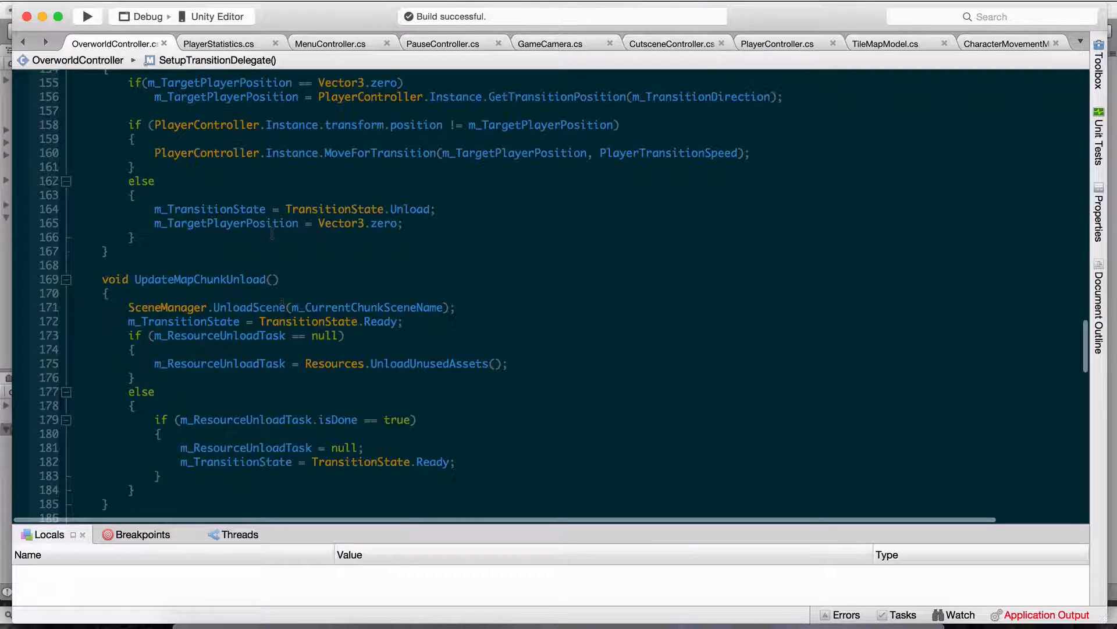
pyautogui.scroll(-3)
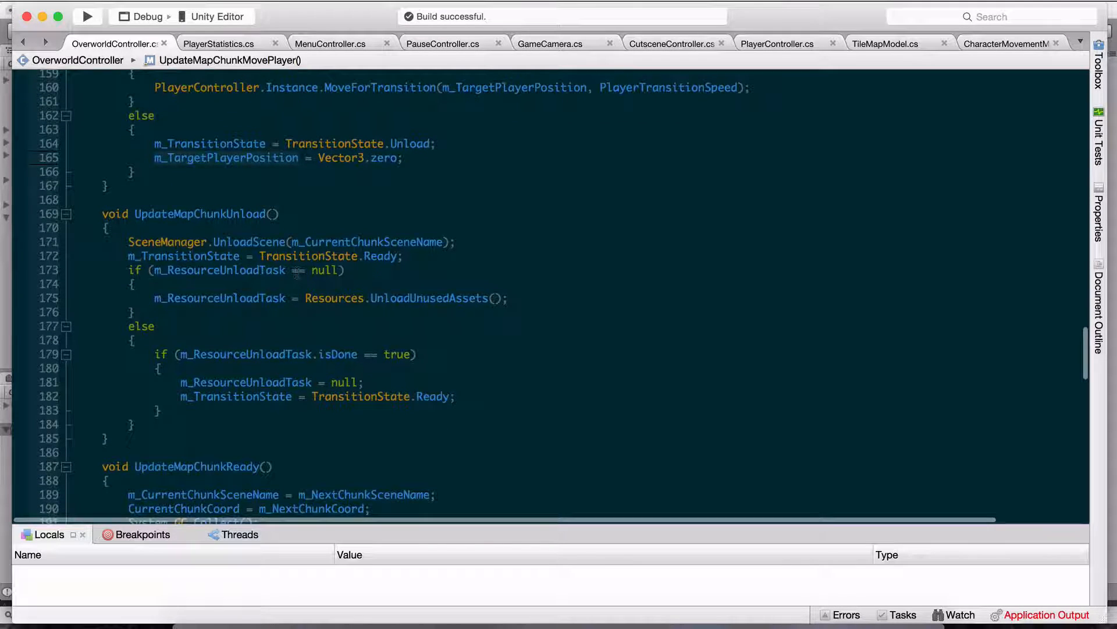
pyautogui.scroll(-3)
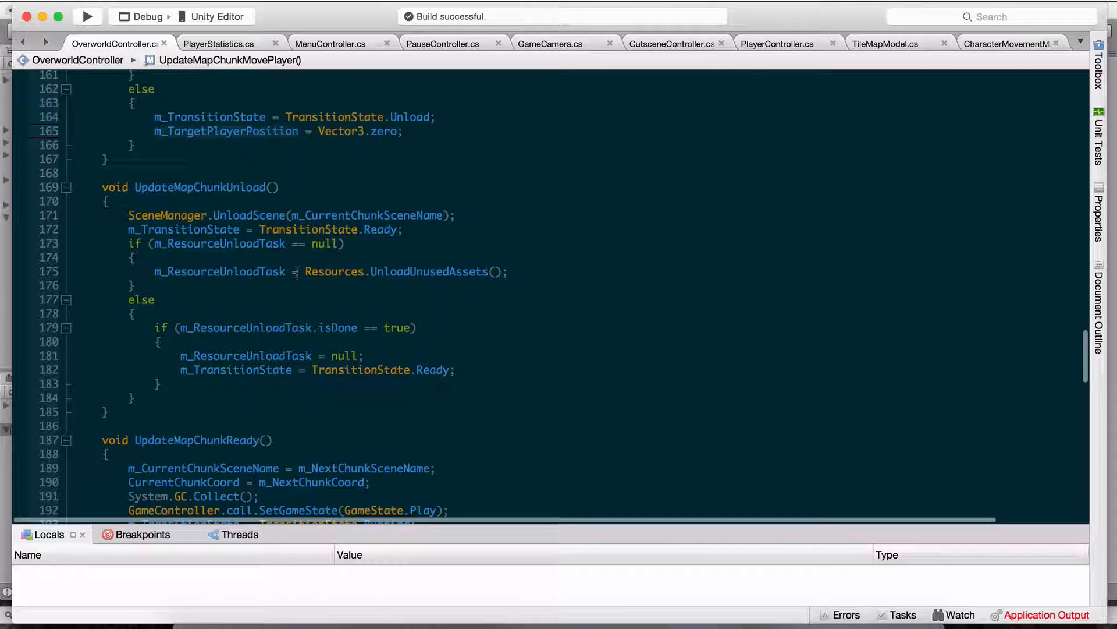
pyautogui.scroll(-3)
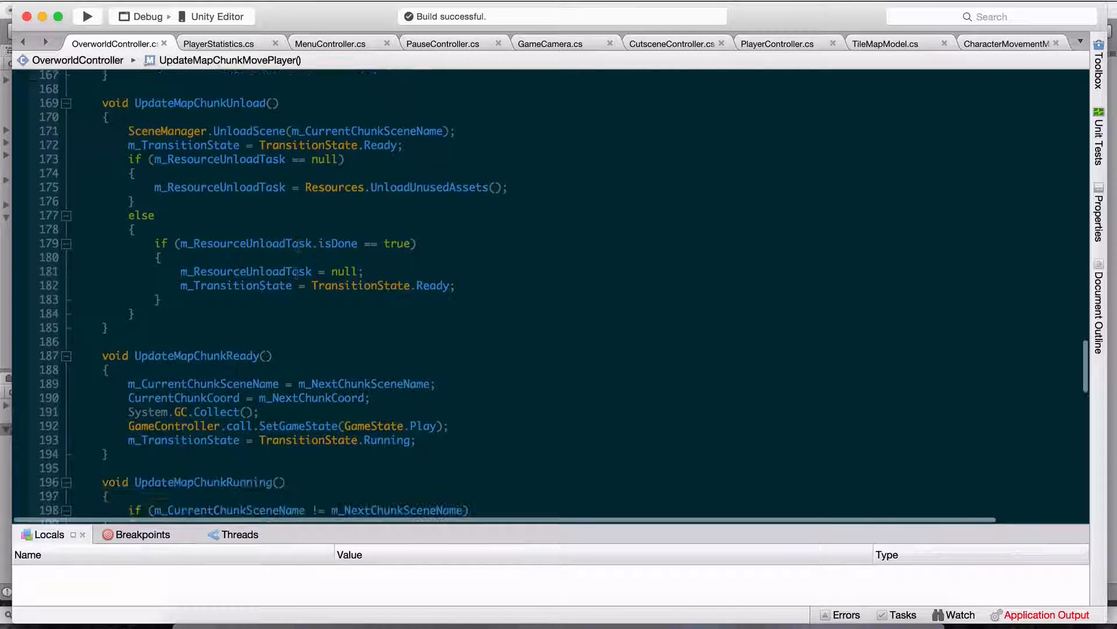
pyautogui.moveTo(271, 271)
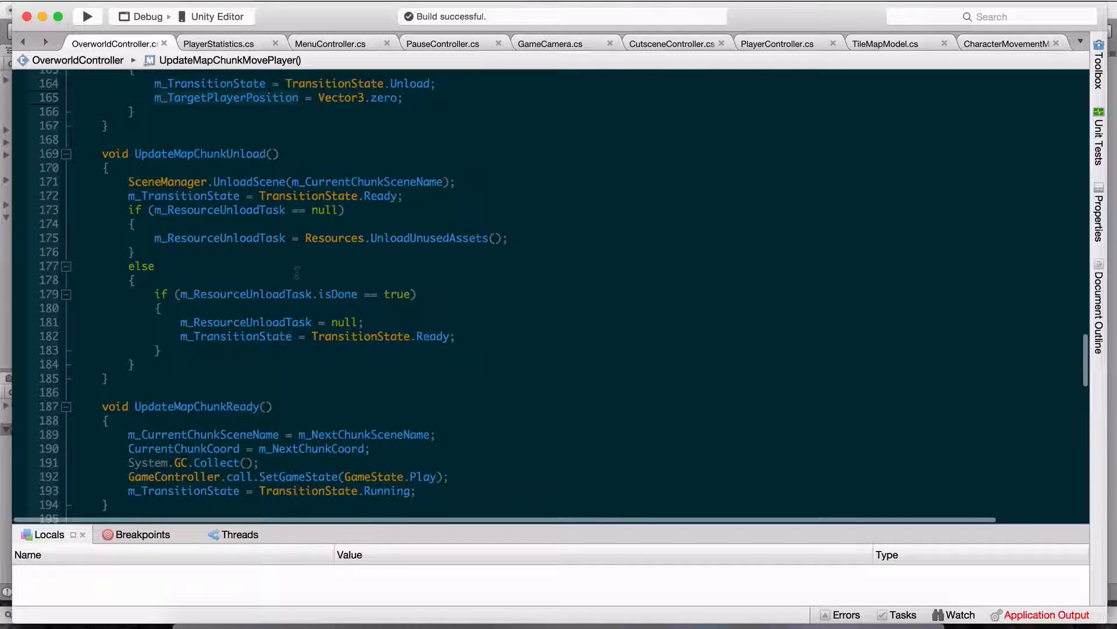
pyautogui.scroll(-3)
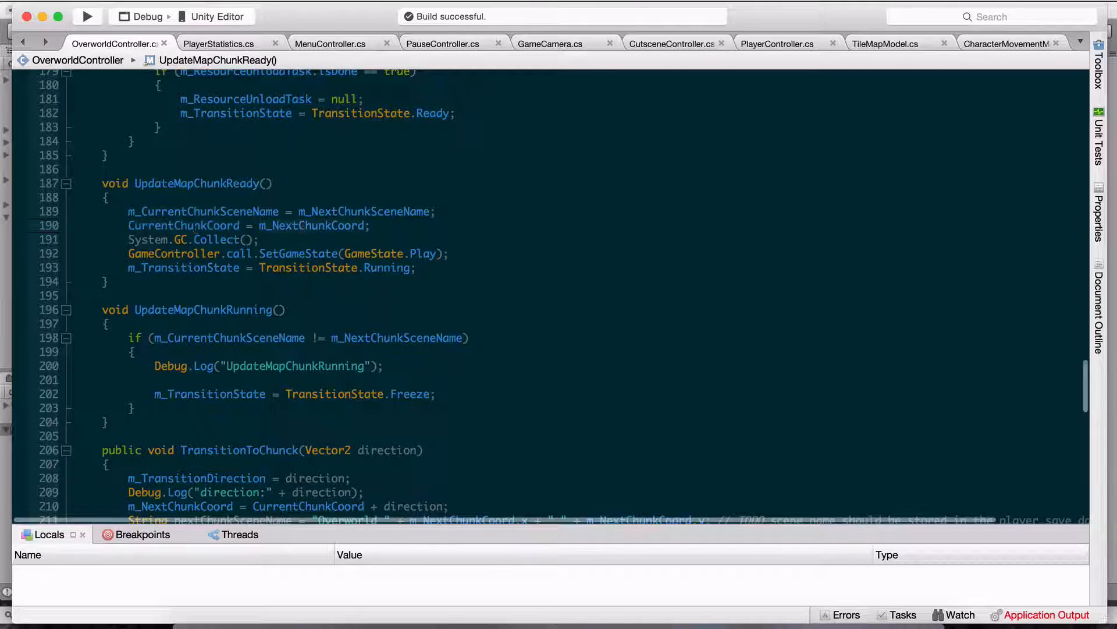
pyautogui.moveTo(182, 267)
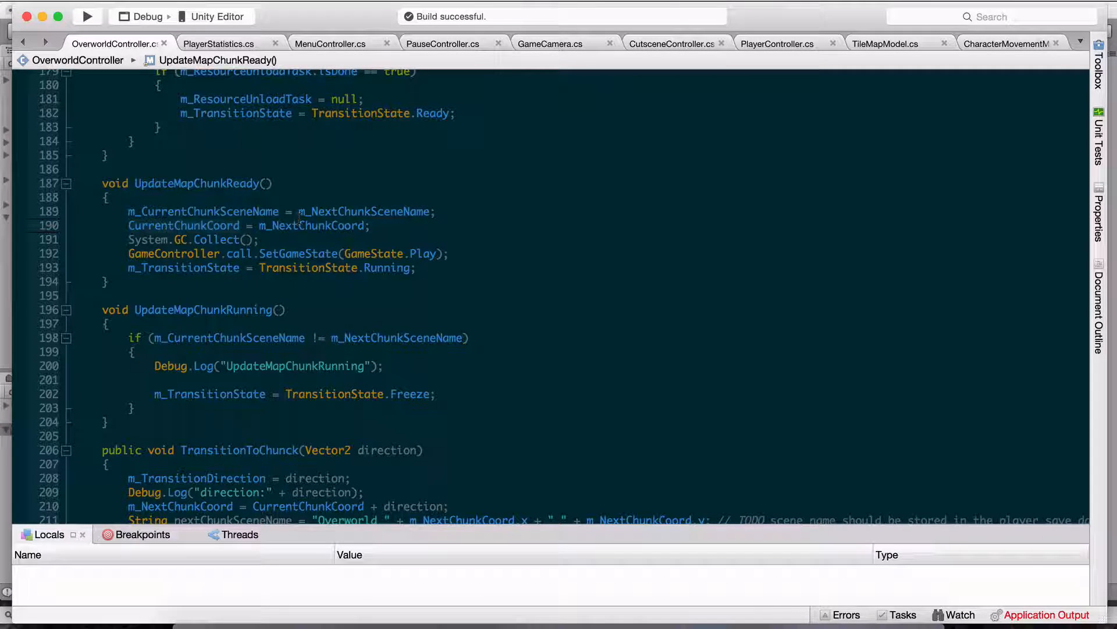
pyautogui.moveTo(312, 224)
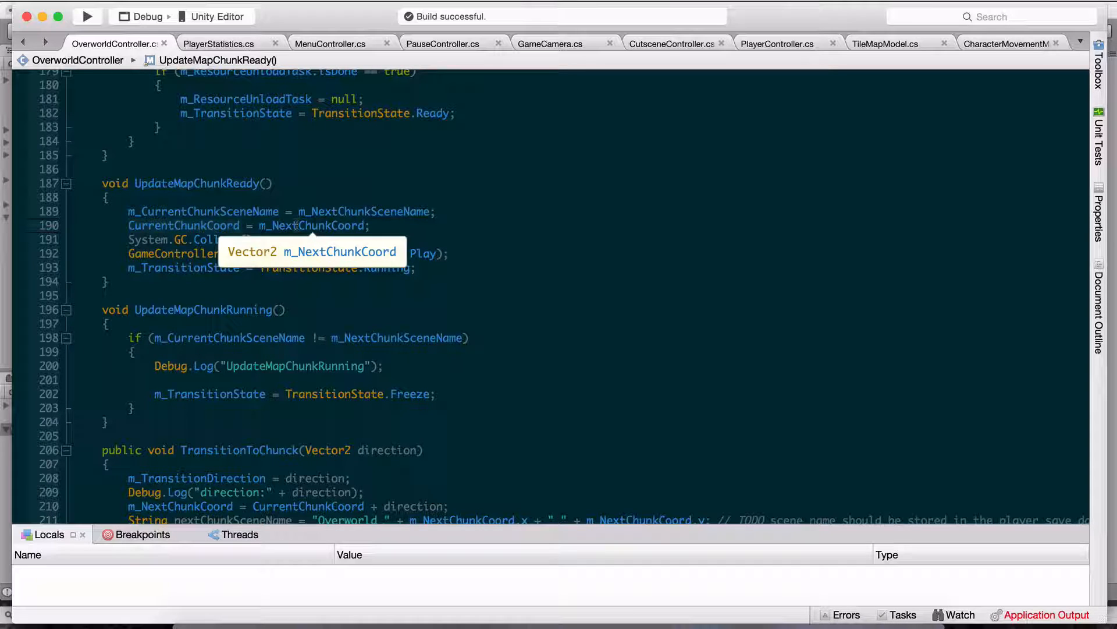
# Scroll to TransitionToChunck and inspect its direction parameter, then return to Unity.
pyautogui.scroll(-3)
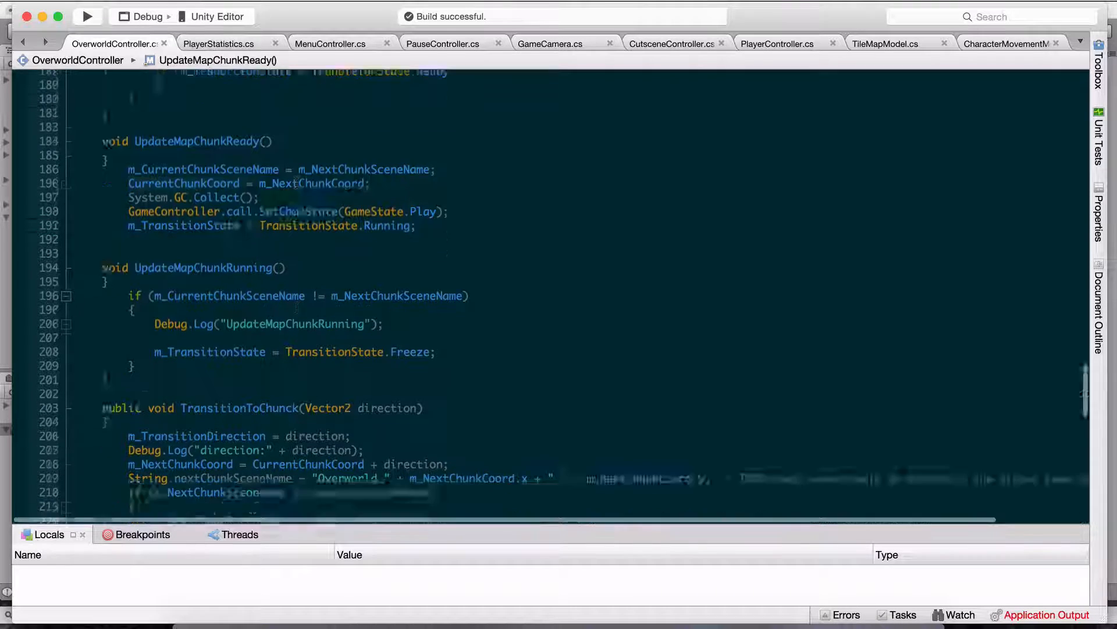
pyautogui.scroll(-3)
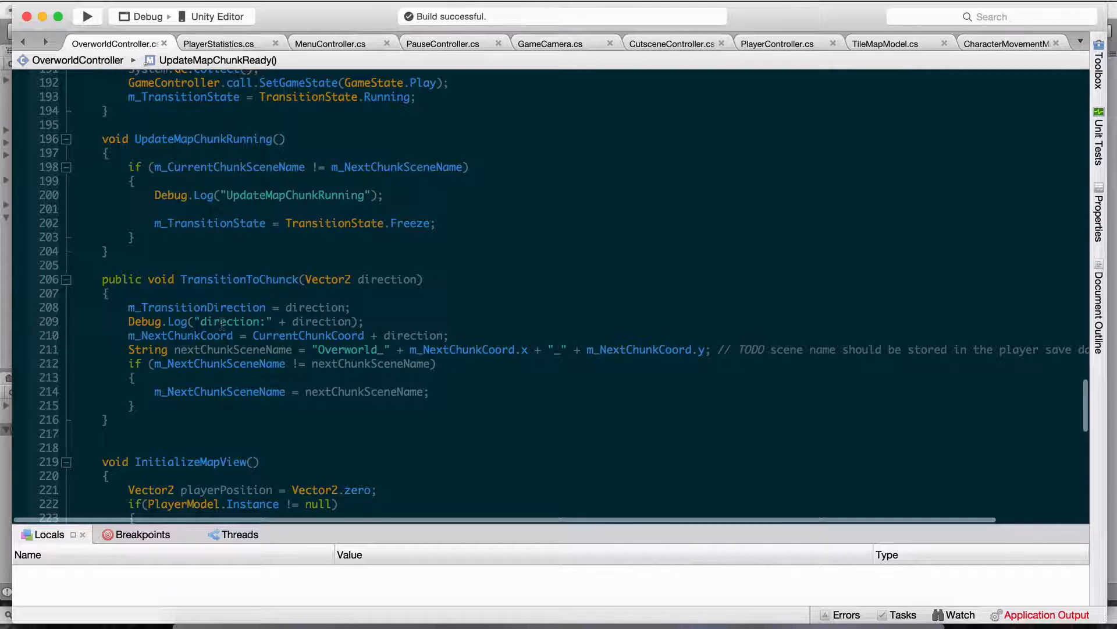
pyautogui.scroll(-3)
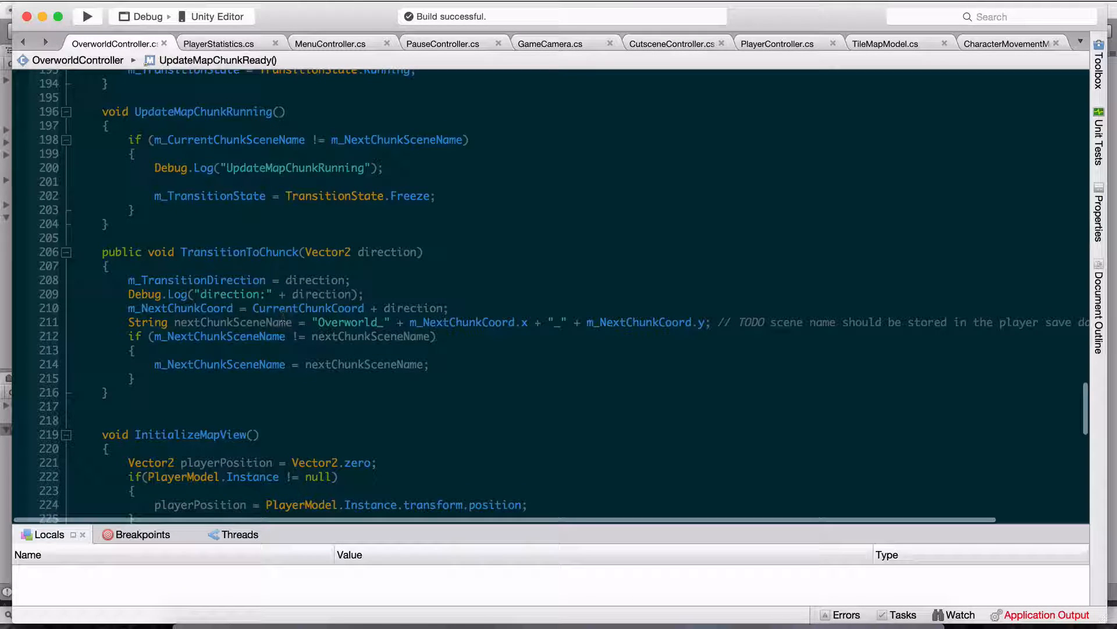
pyautogui.click(207, 307)
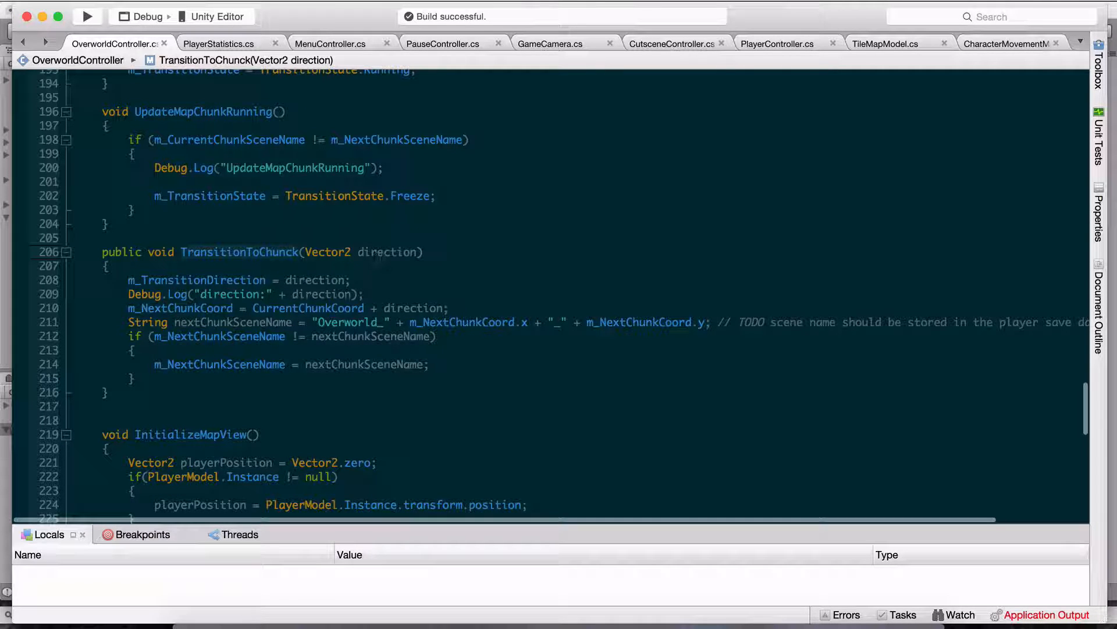
pyautogui.moveTo(386, 252)
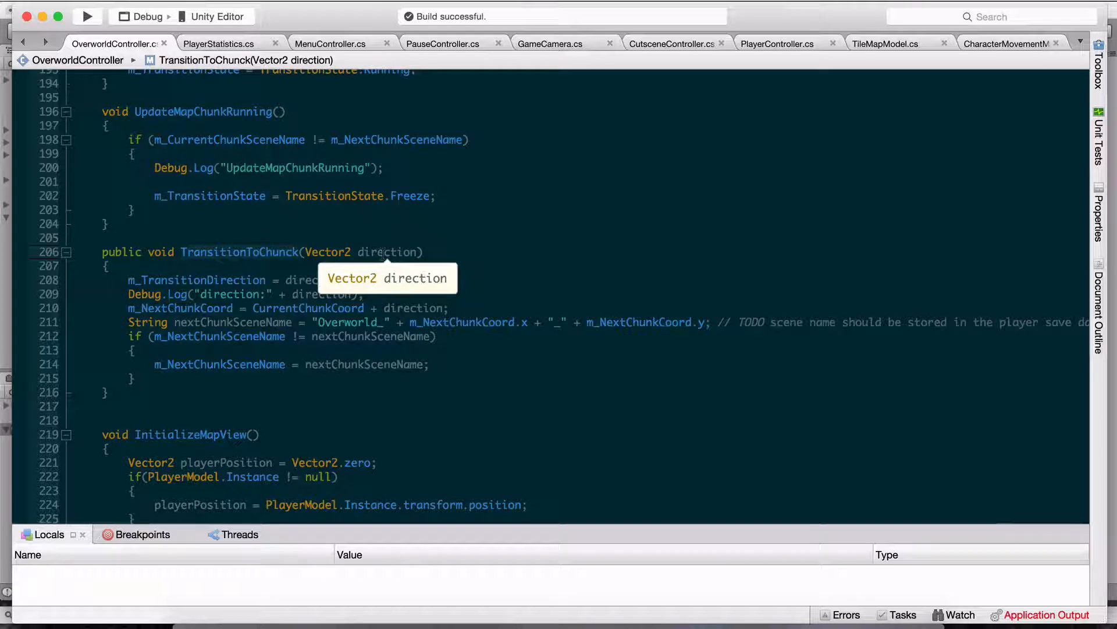
pyautogui.moveTo(385, 256)
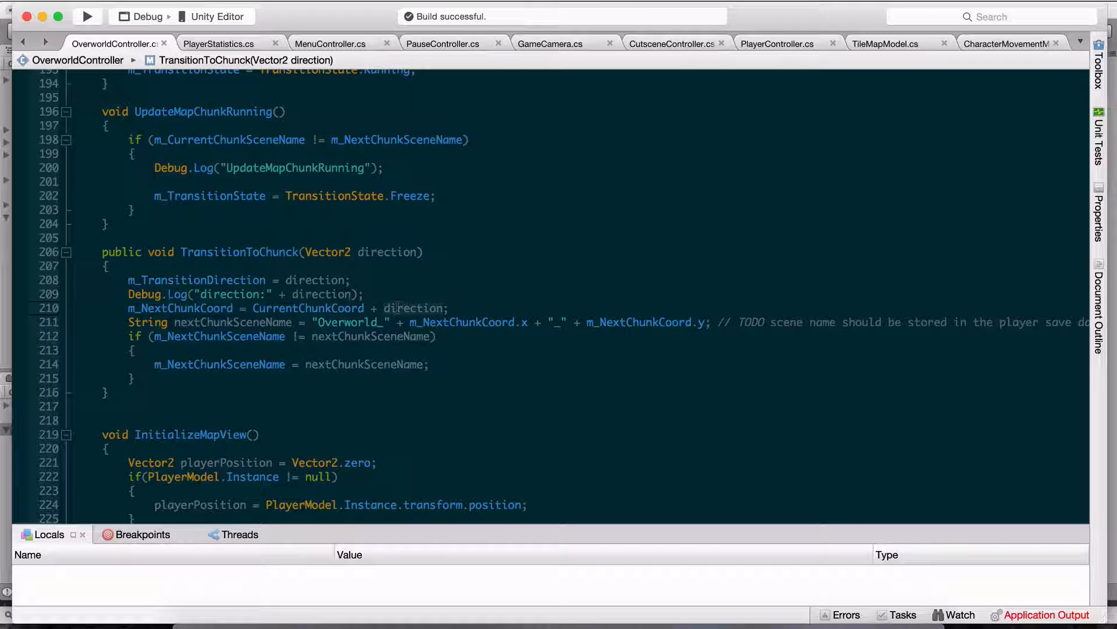
pyautogui.click(105, 392)
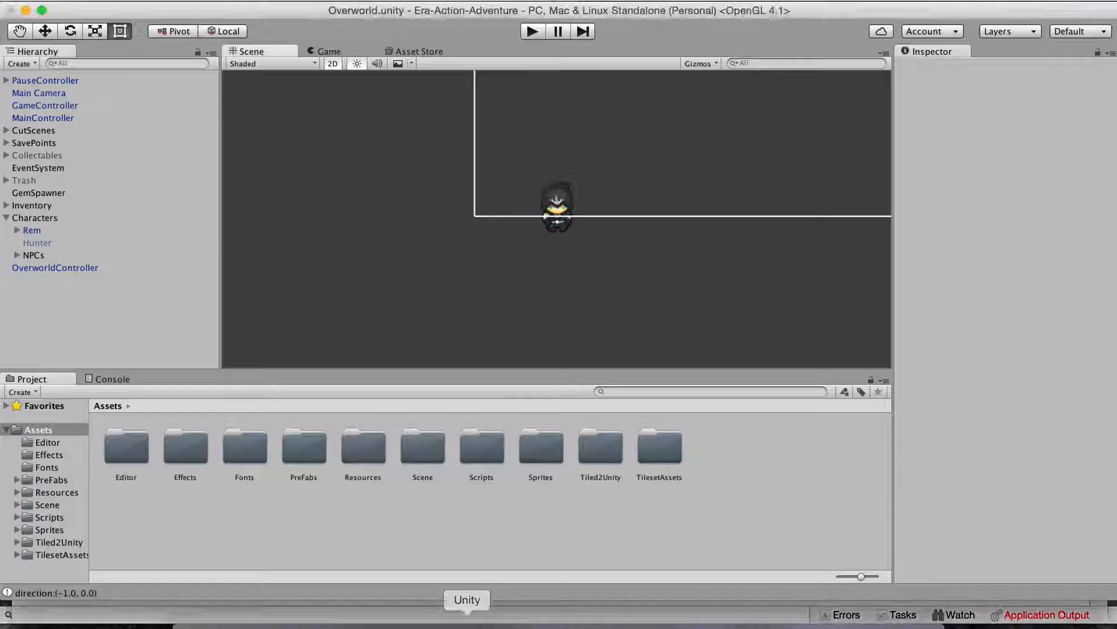
pyautogui.moveTo(531, 30)
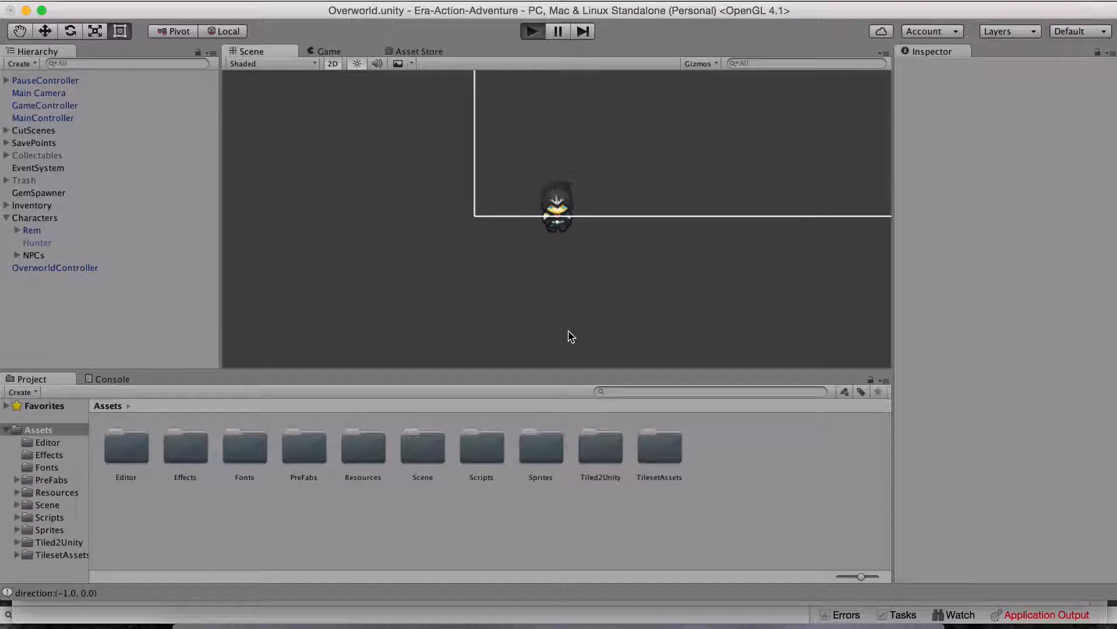
# Start a play test walking south past the chunk edge, logging the Overworld_0_-1 load error.
pyautogui.click(532, 30)
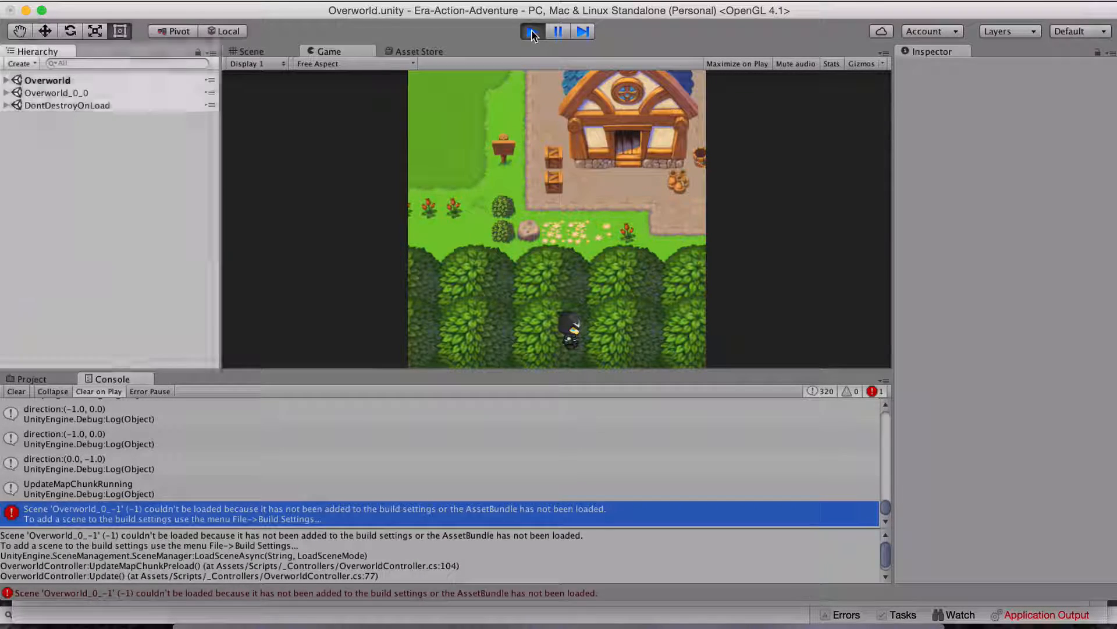
# Stop the play test, leaving the Overworld_0_-1 missing-scene error in the console.
pyautogui.click(250, 50)
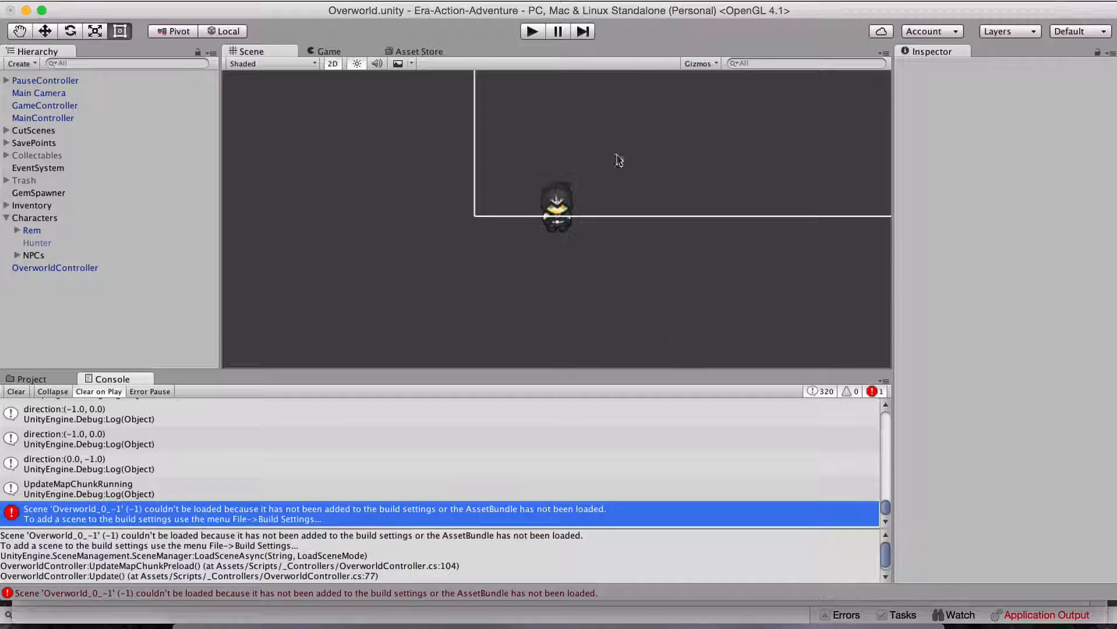
pyautogui.moveTo(605, 338)
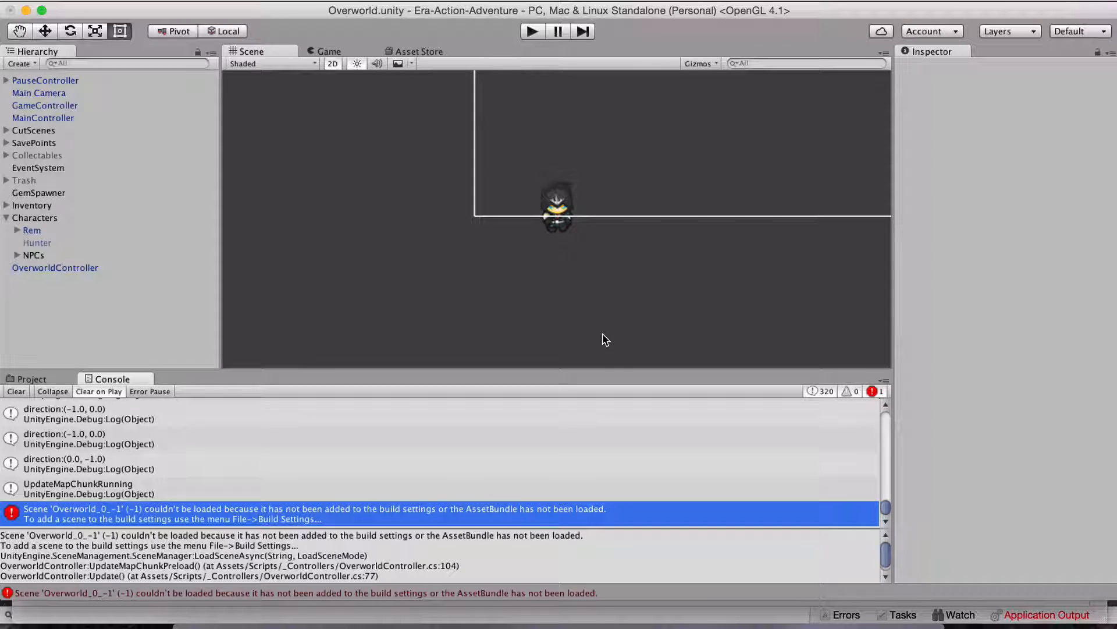